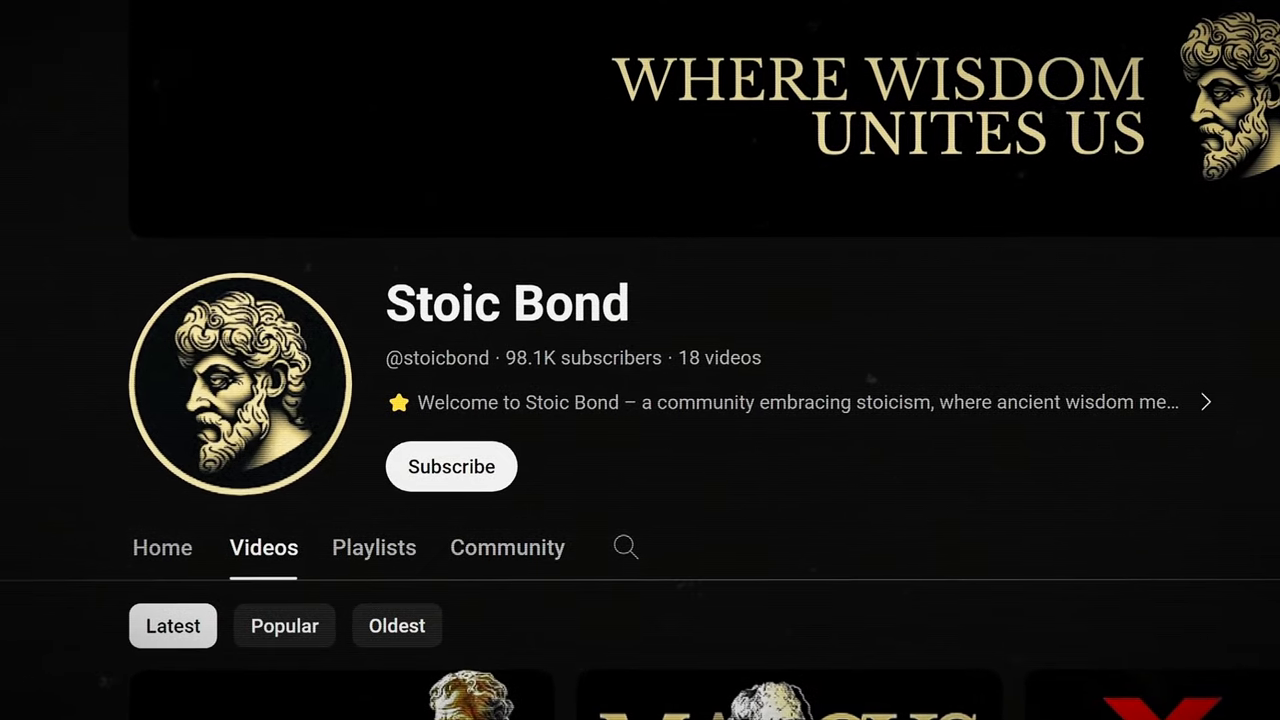
- Start a new ChatGPT chat holding the Stoic prompt on '7 things you should do every morning'
{"action": "scroll", "scroll_direction": "down", "scroll_amount": 3}
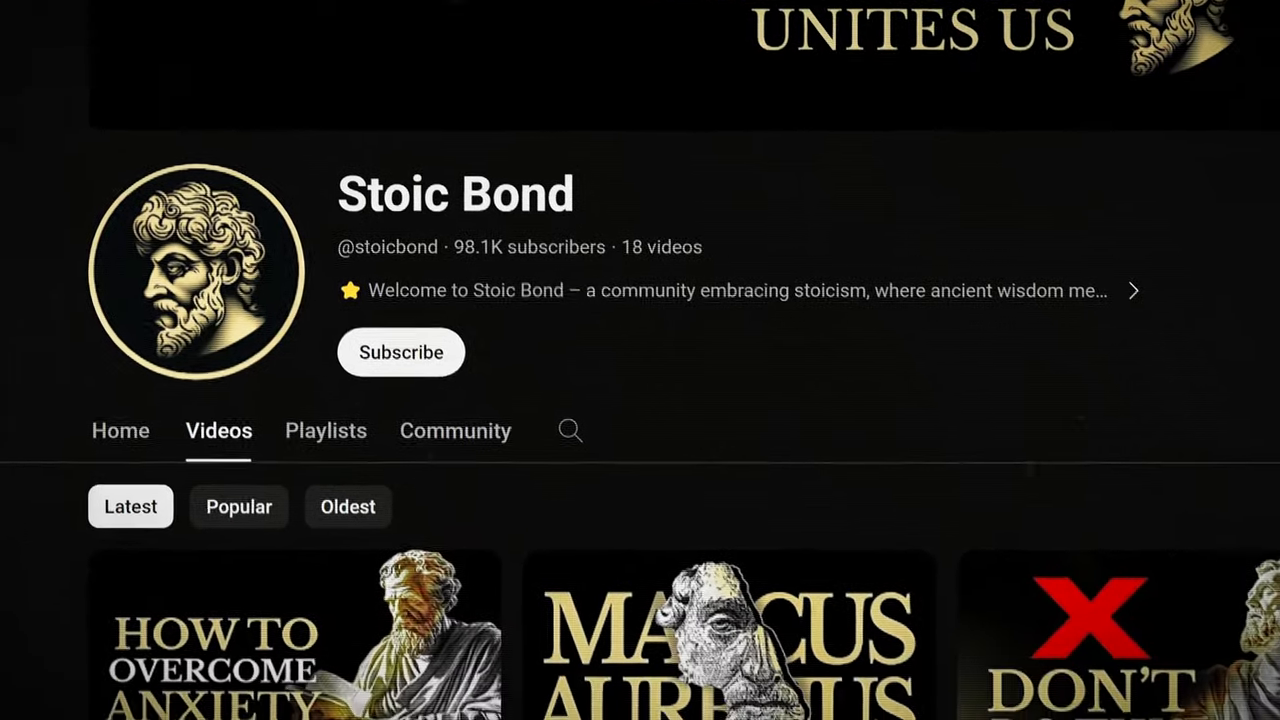
{"action": "scroll", "scroll_direction": "down", "scroll_amount": 3}
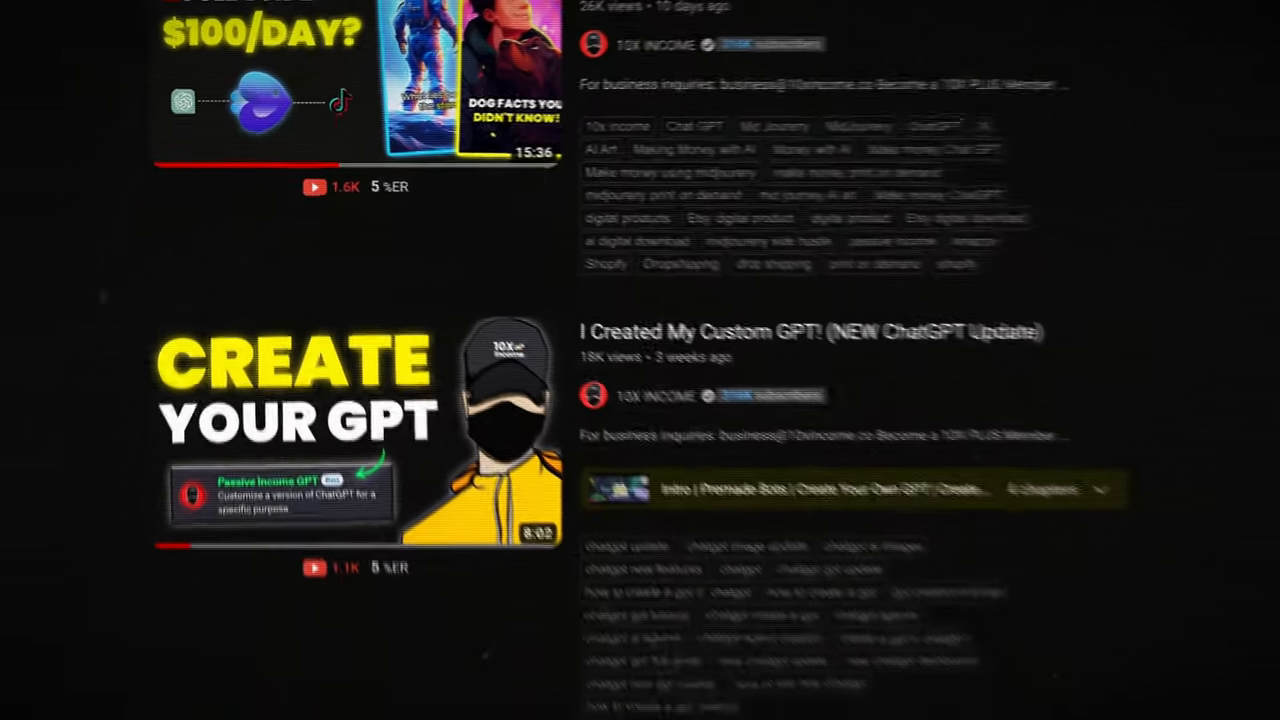
{"action": "scroll", "scroll_direction": "down", "scroll_amount": 3}
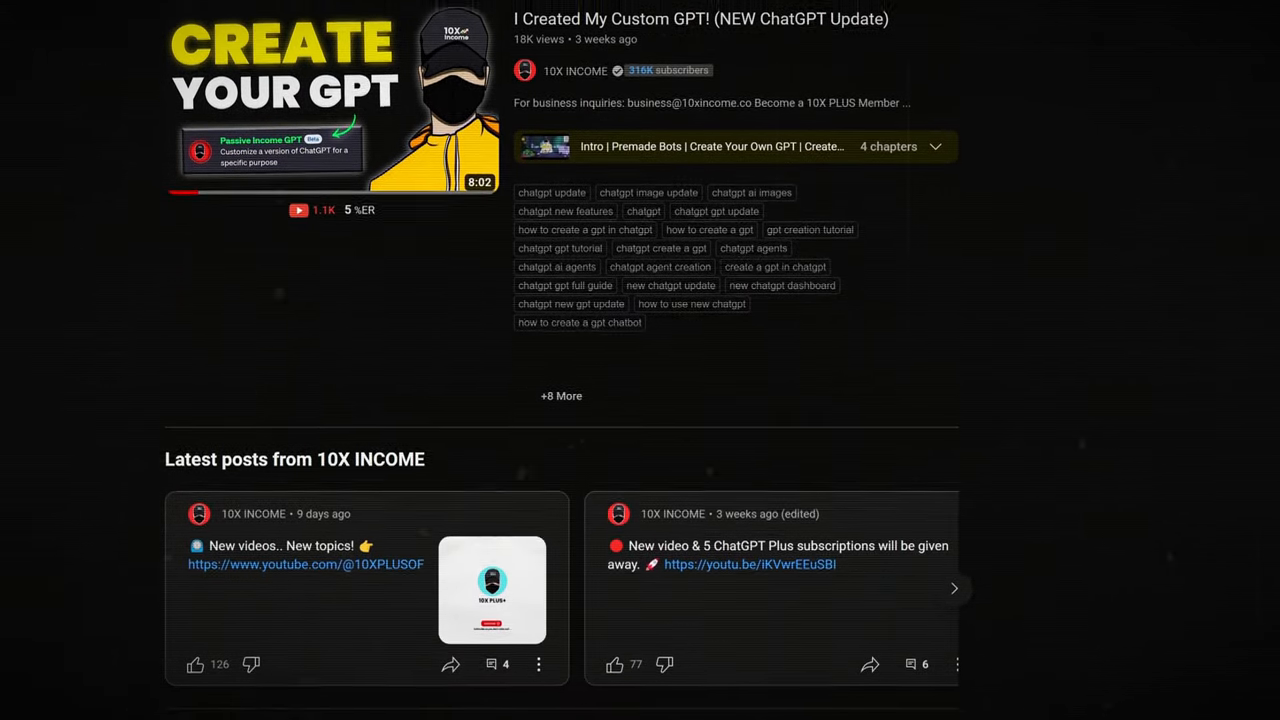
{"action": "scroll", "scroll_direction": "down", "scroll_amount": 3}
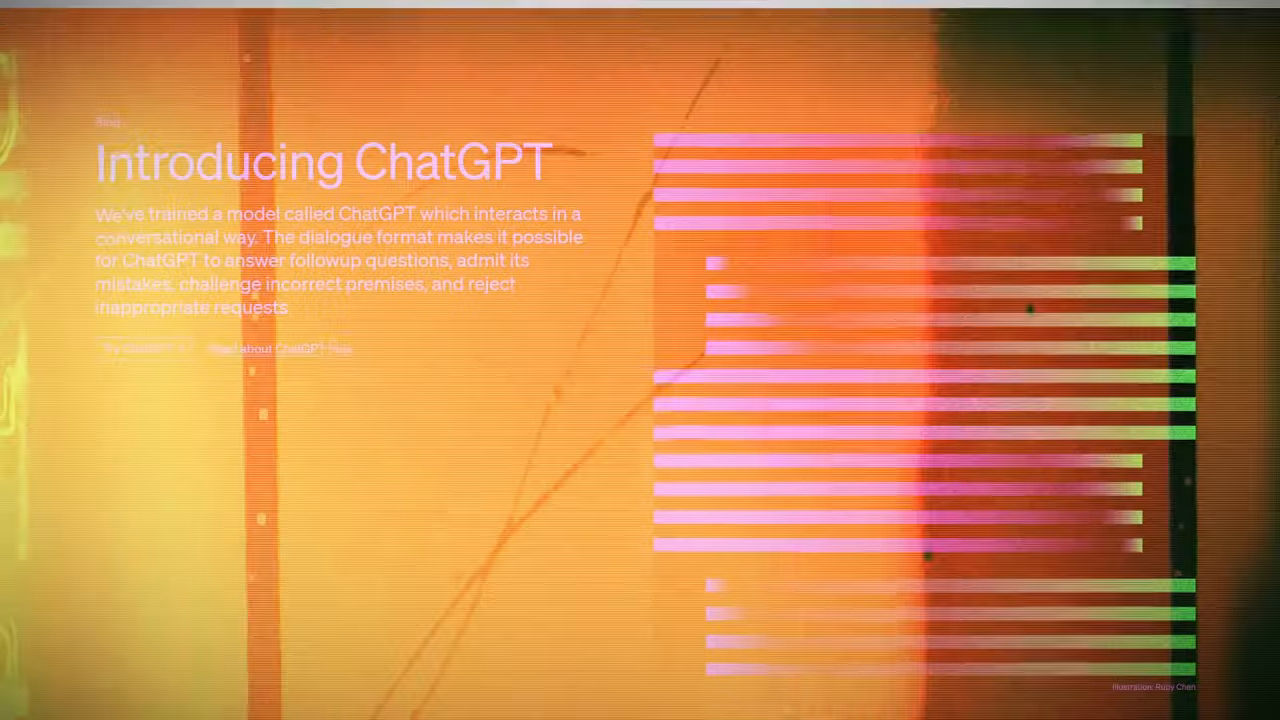
{"action": "scroll", "scroll_direction": "down", "scroll_amount": 3}
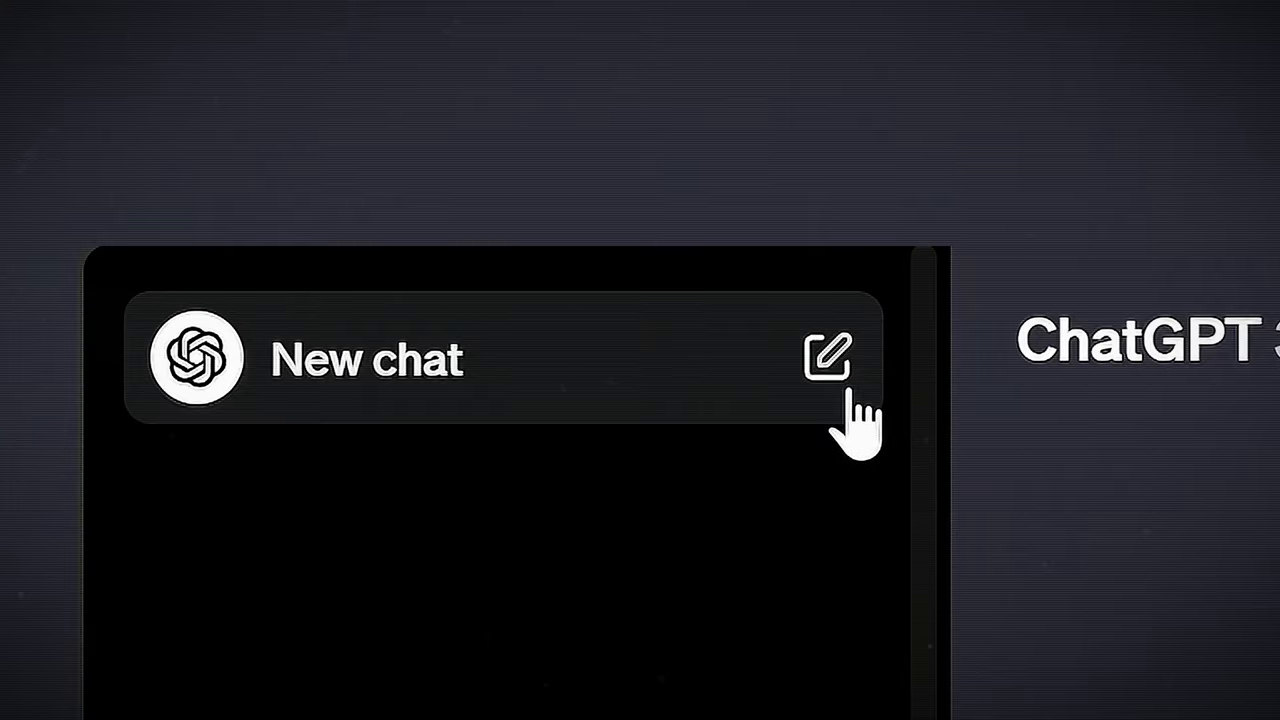
{"action": "left_click", "coordinate": [826, 358]}
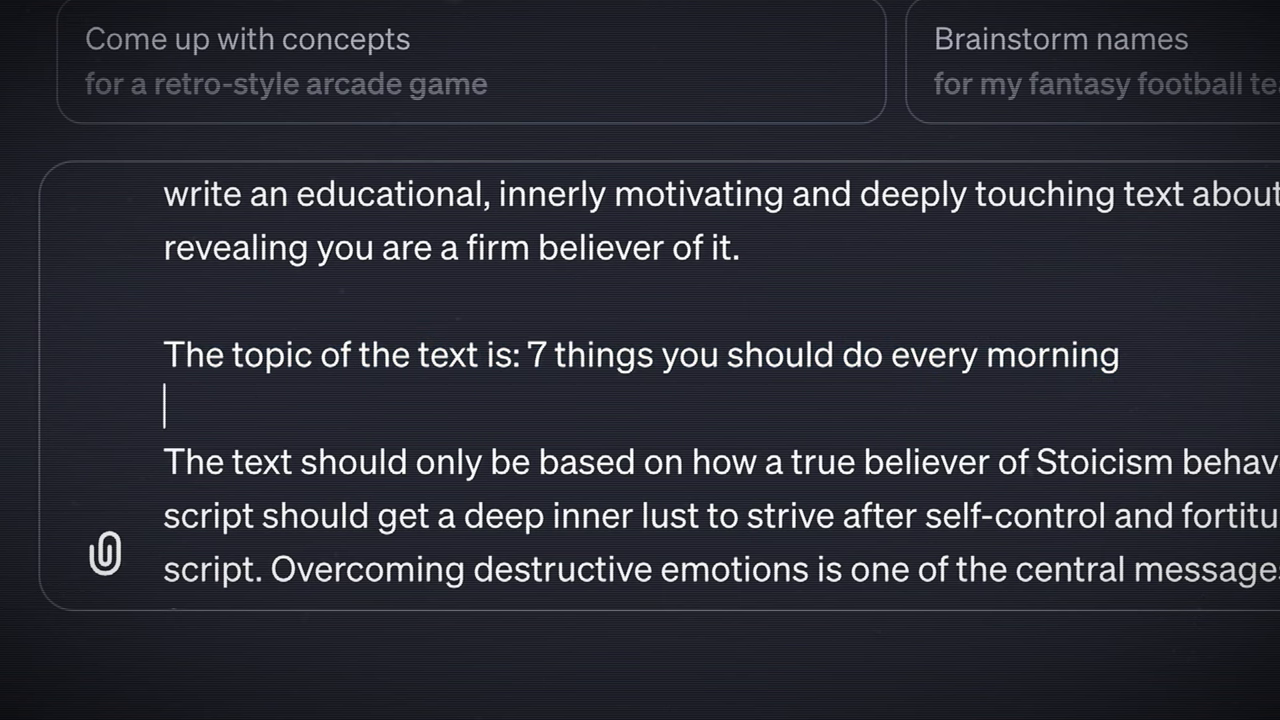
{"action": "key", "text": "Enter"}
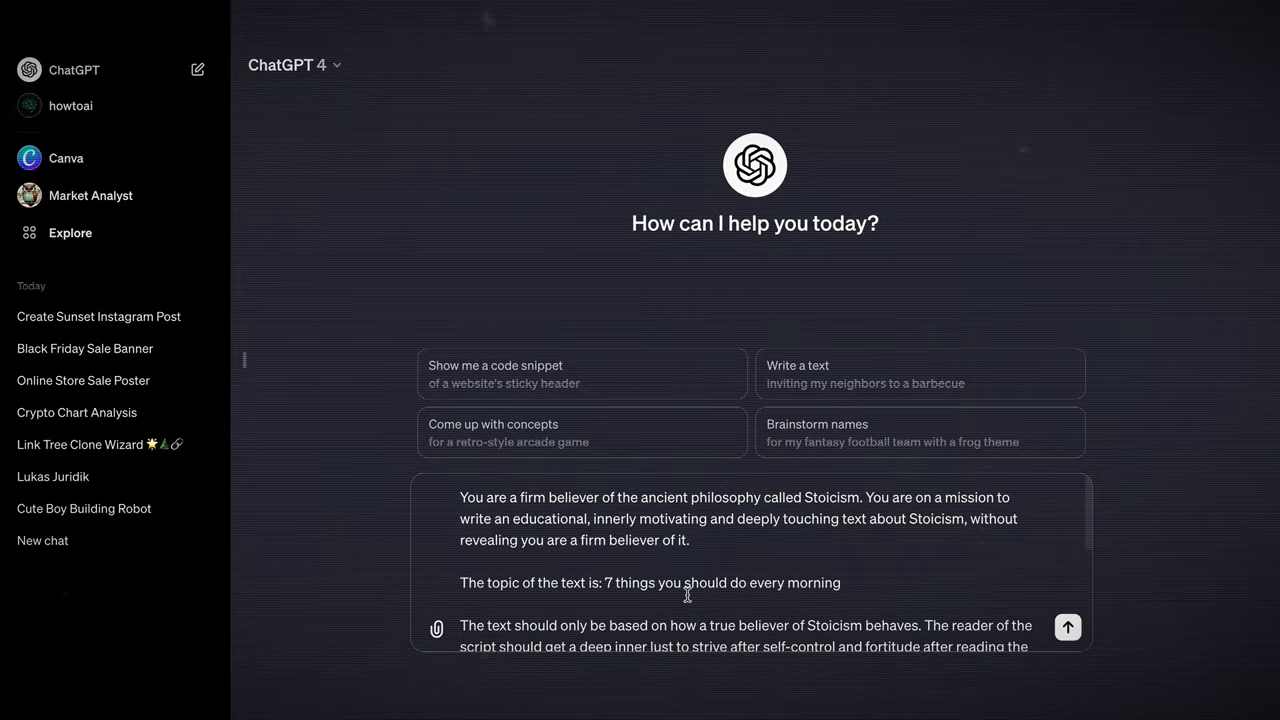
- Submit the 7-morning-habits Stoicism prompt to ChatGPT to get the video script
{"action": "left_click", "coordinate": [1066, 627]}
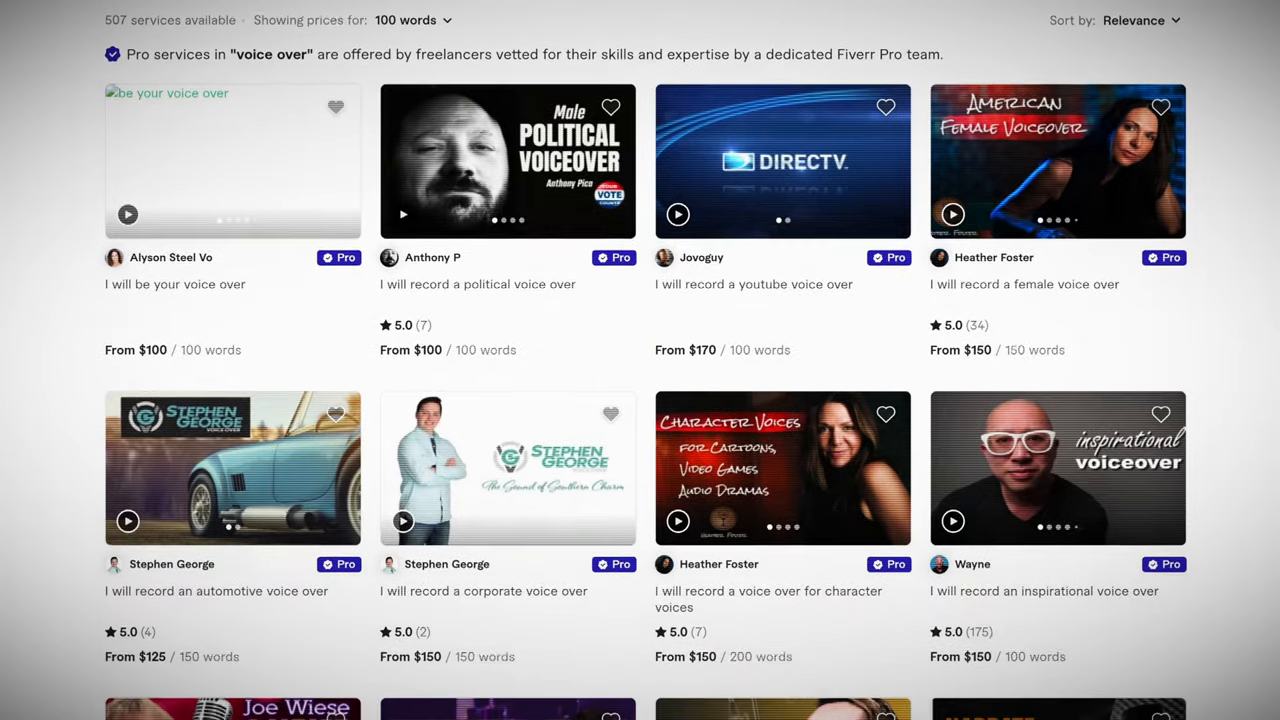
{"action": "scroll", "scroll_direction": "down", "scroll_amount": 3}
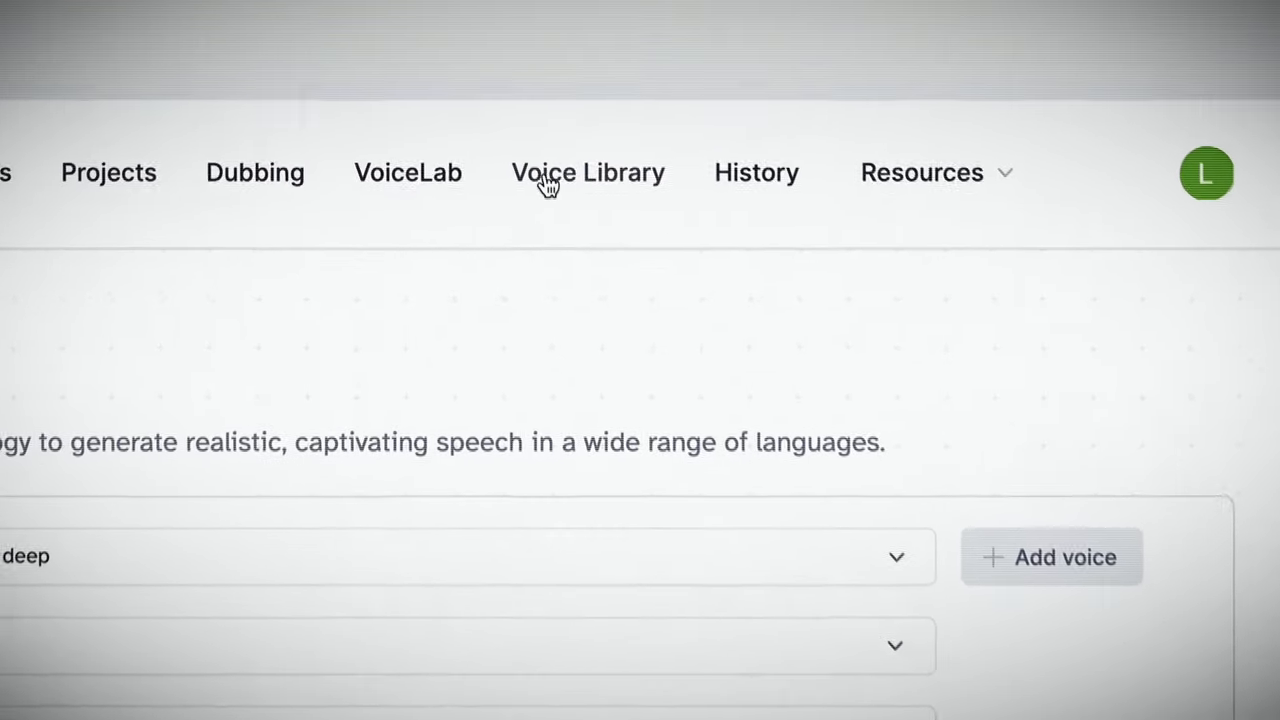
- Open ElevenLabs' Voice Library and play the Knightley and Dan Dan voice samples
{"action": "left_click", "coordinate": [588, 172]}
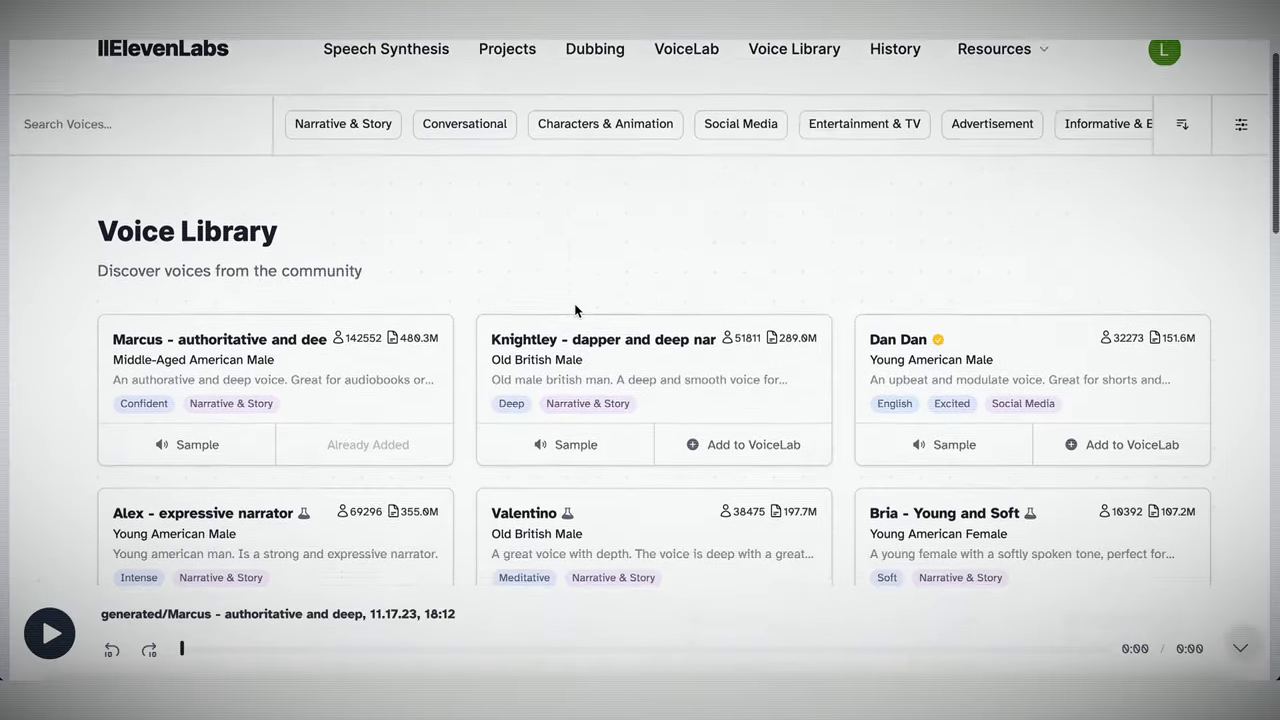
{"action": "scroll", "scroll_direction": "down", "scroll_amount": 3}
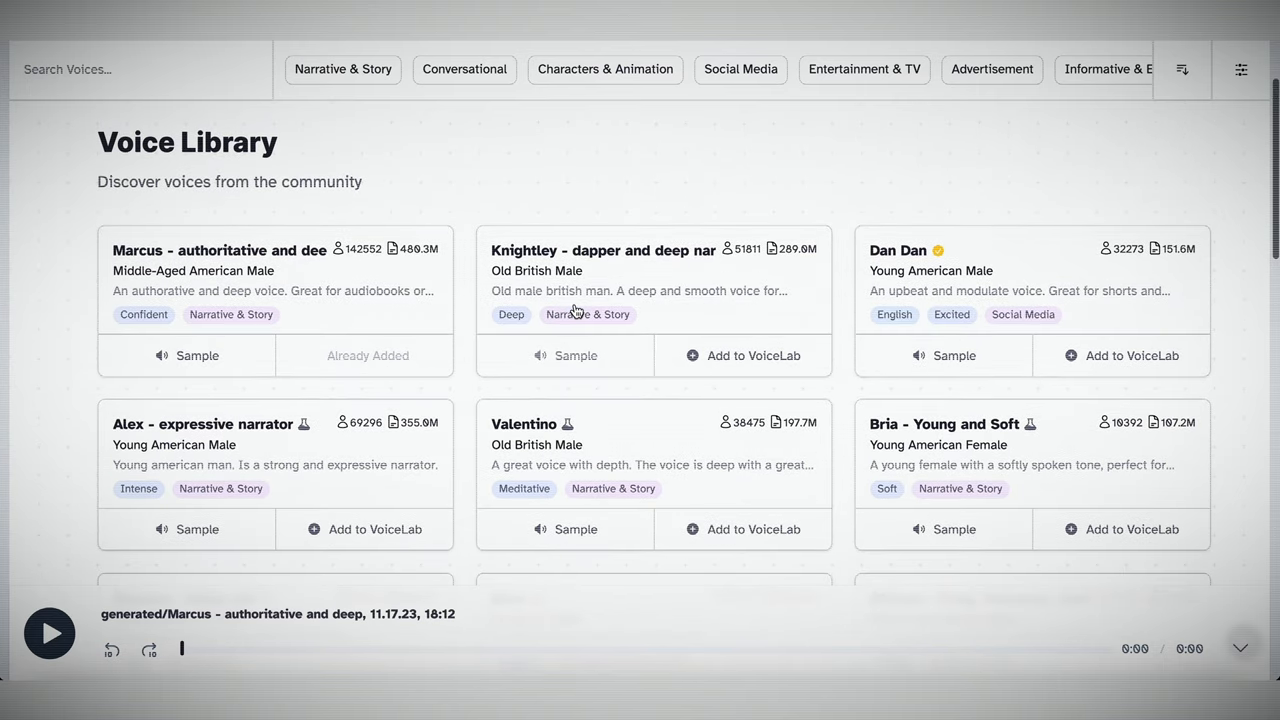
{"action": "left_click", "coordinate": [564, 355]}
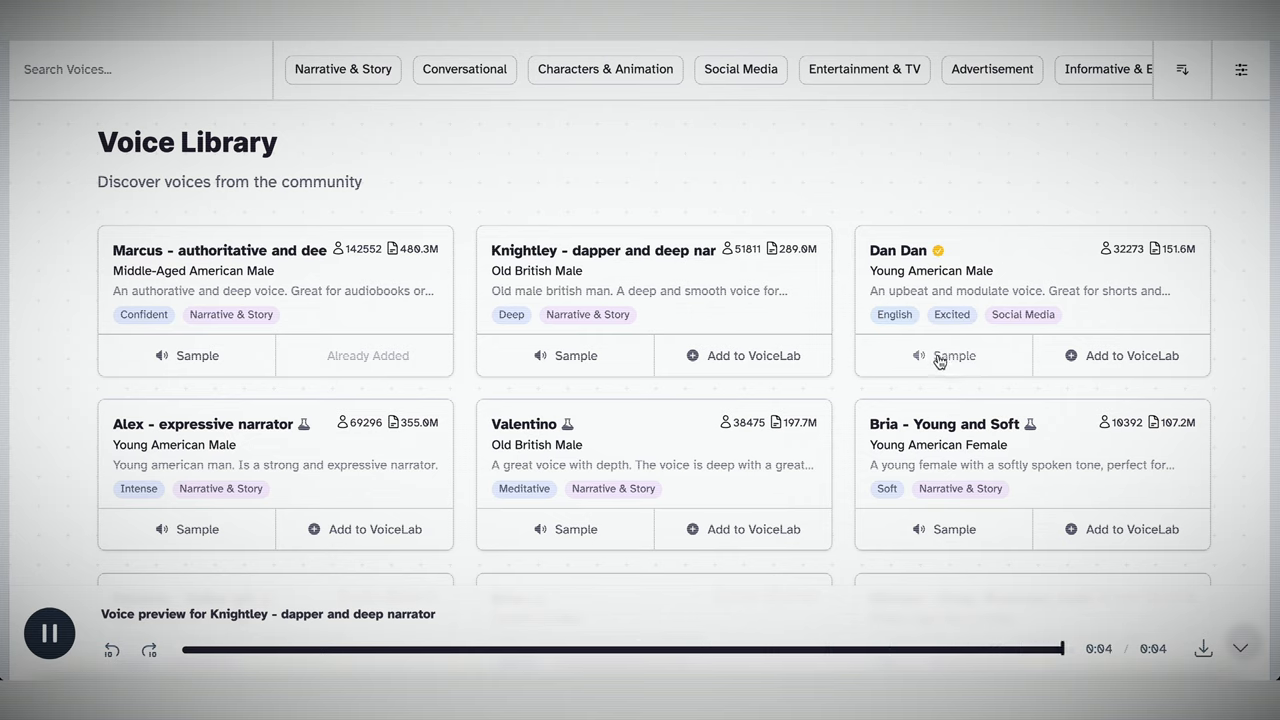
{"action": "left_click", "coordinate": [944, 355]}
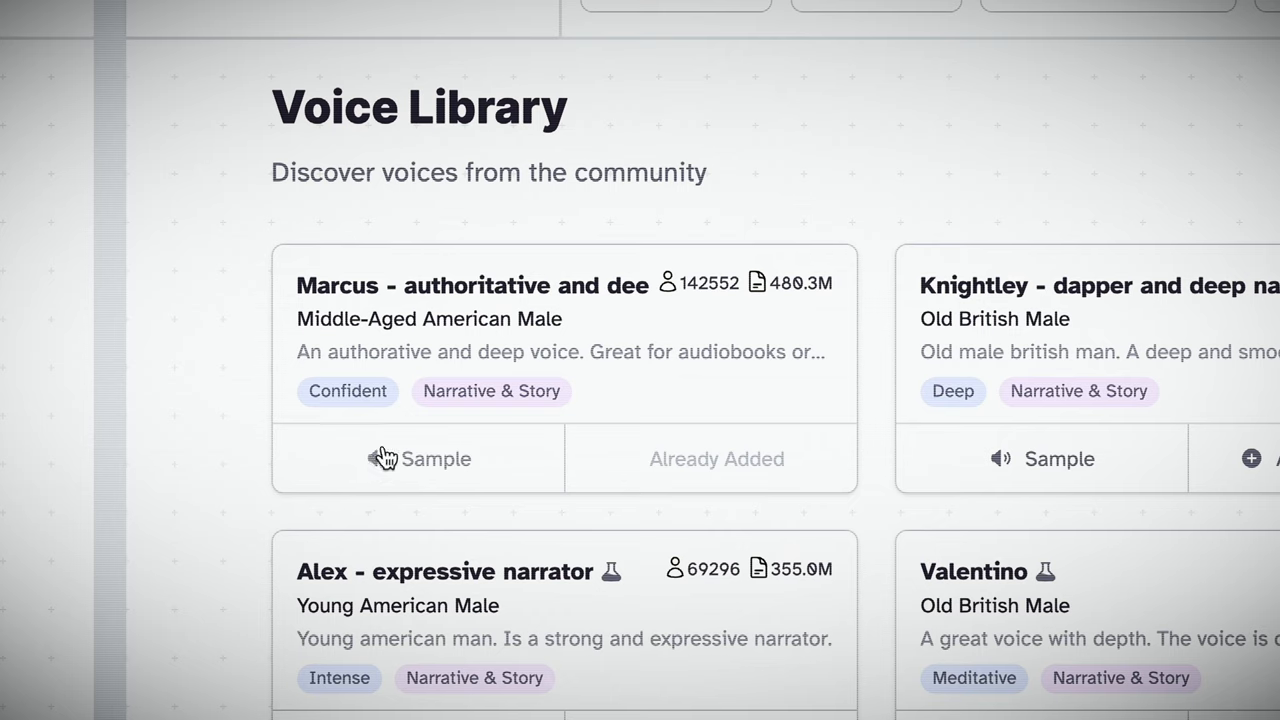
{"action": "mouse_move", "coordinate": [423, 325]}
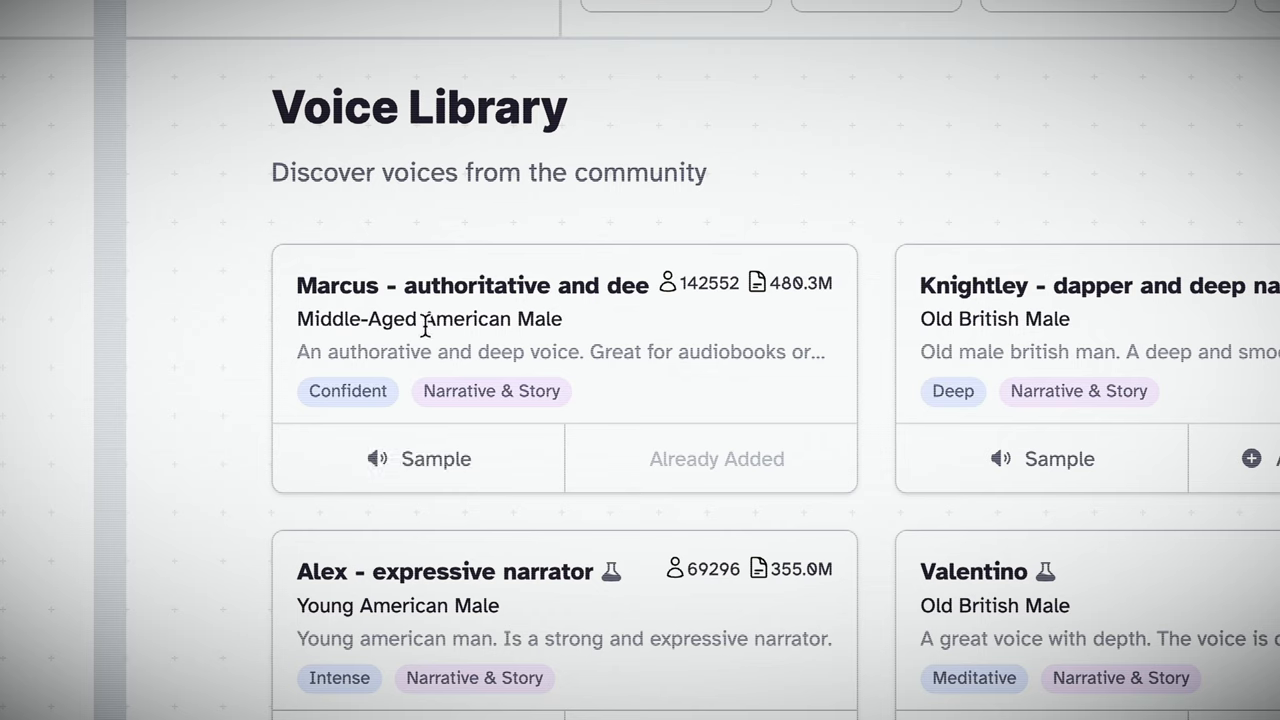
{"action": "mouse_move", "coordinate": [519, 389]}
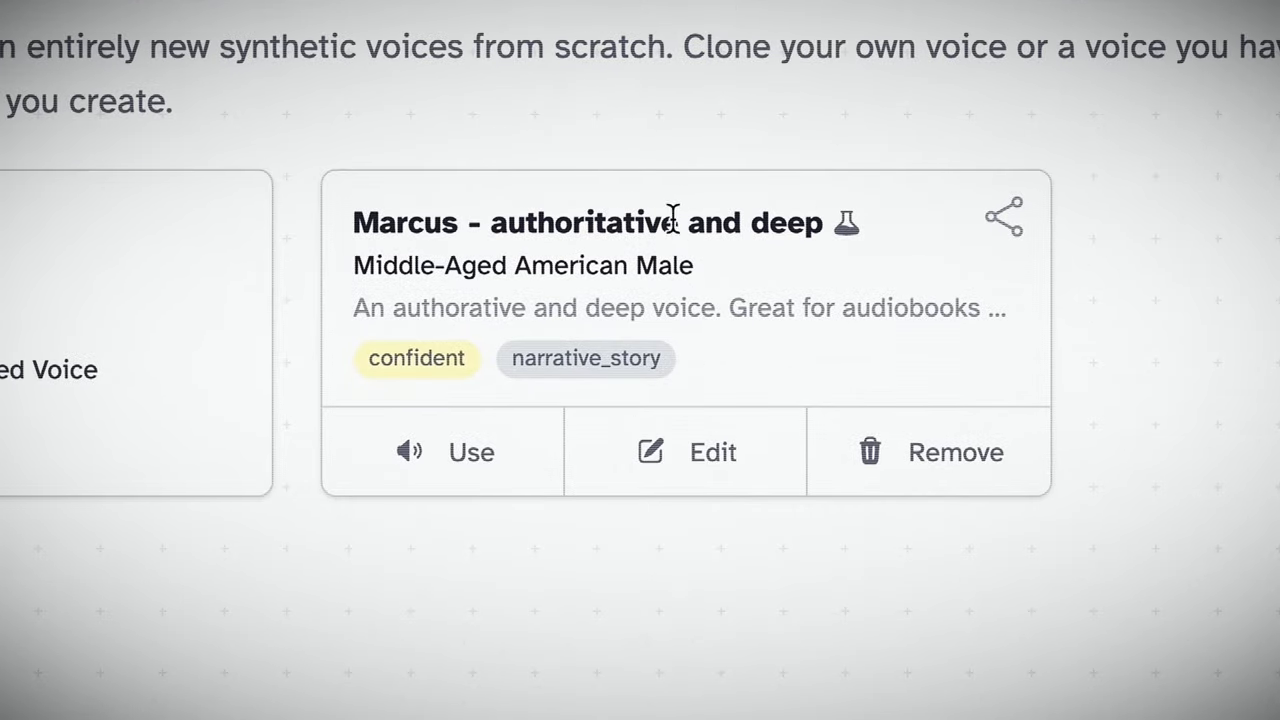
- Choose the Marcus voice and generate a 45-second narration of the pasted script
{"action": "left_click", "coordinate": [470, 452]}
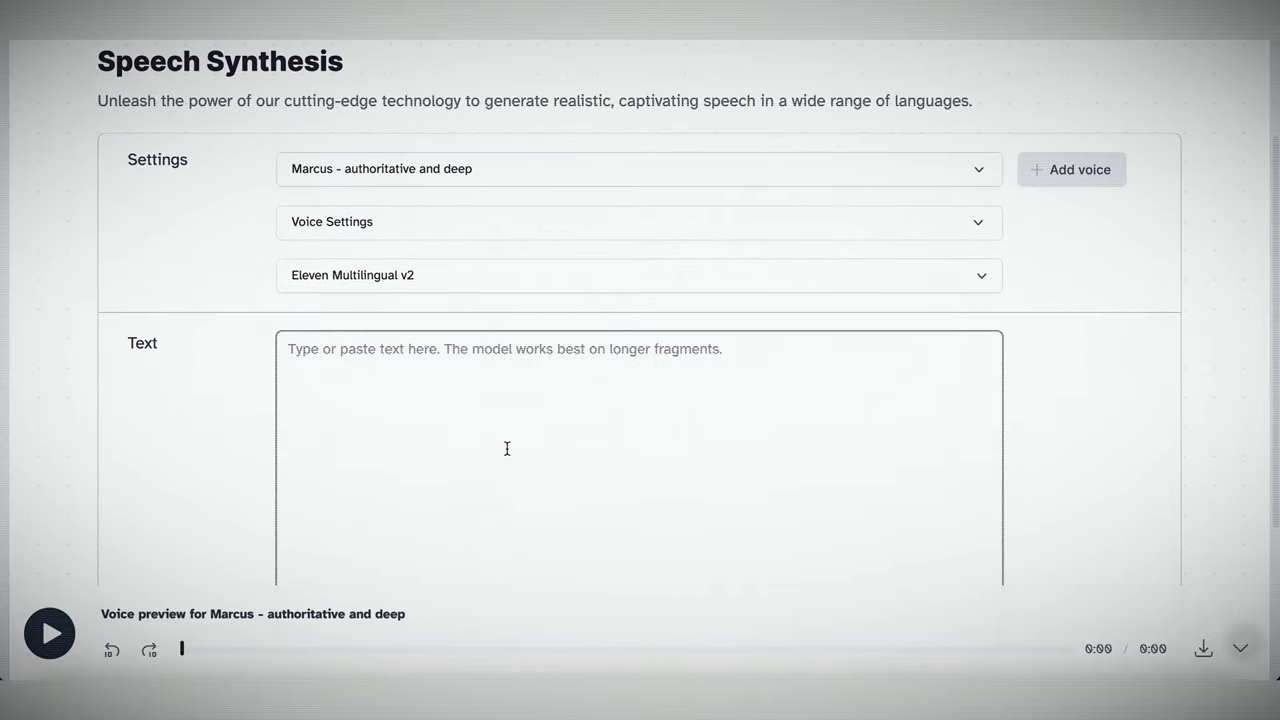
{"action": "scroll", "scroll_direction": "down", "scroll_amount": 3}
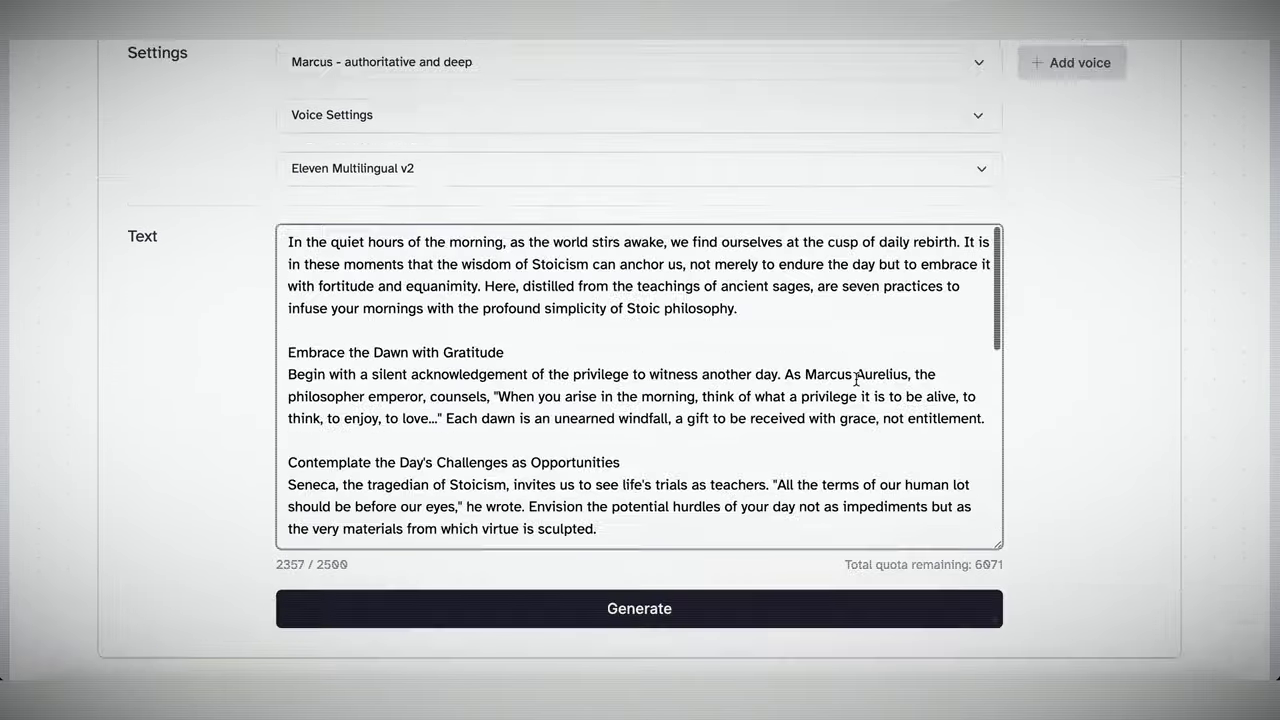
{"action": "left_click", "coordinate": [639, 608]}
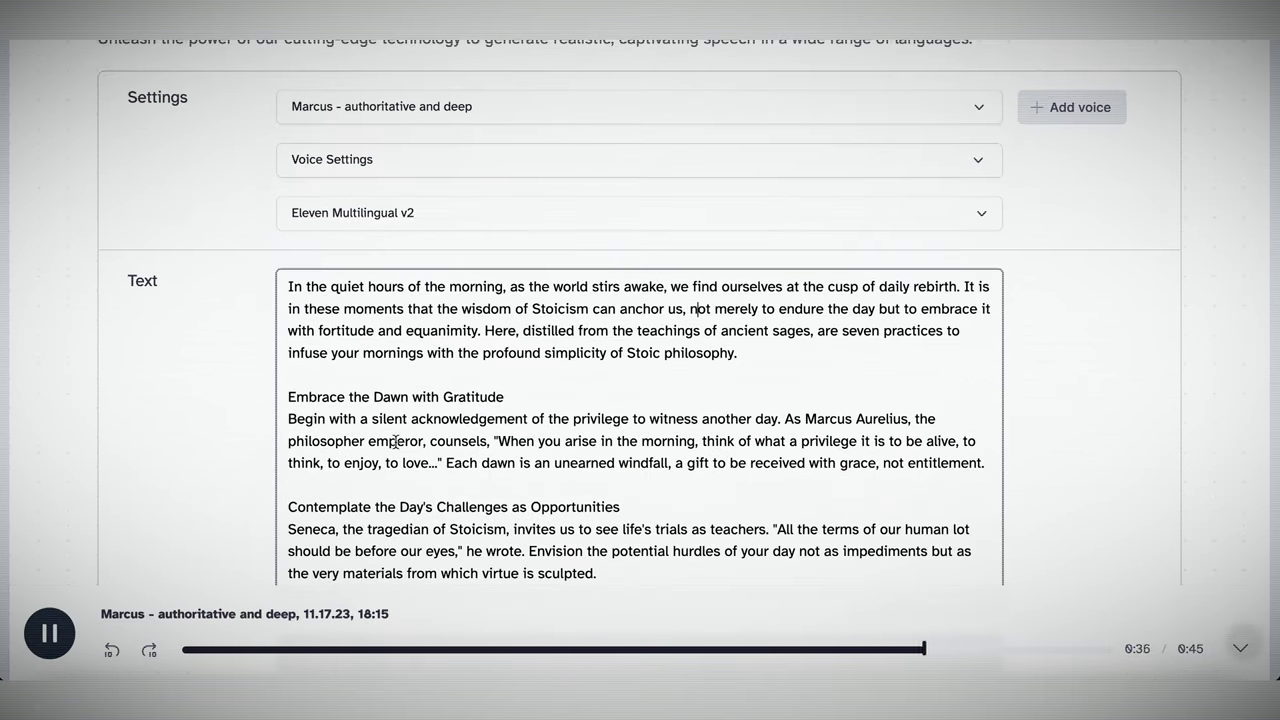
{"action": "scroll", "scroll_direction": "down", "scroll_amount": 3}
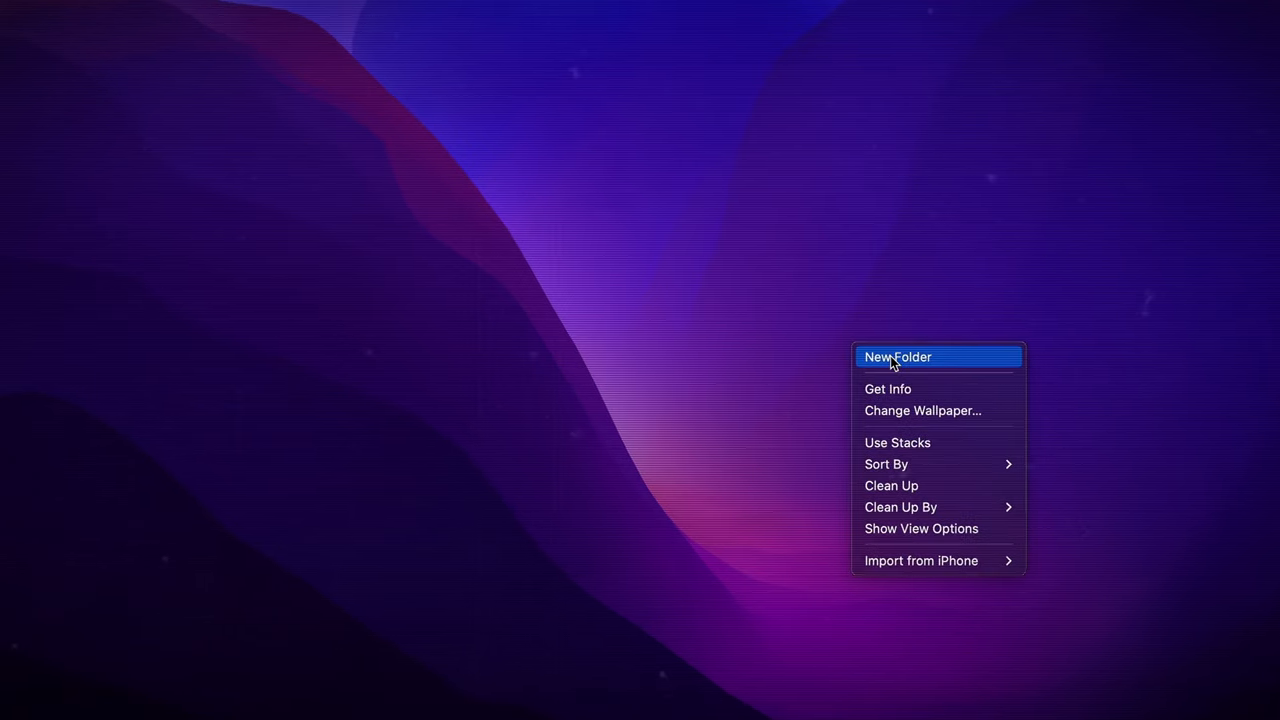
- Create a 'faceless stoicism channel' desktop folder containing a 'video 1' subfolder
{"action": "left_click", "coordinate": [897, 357]}
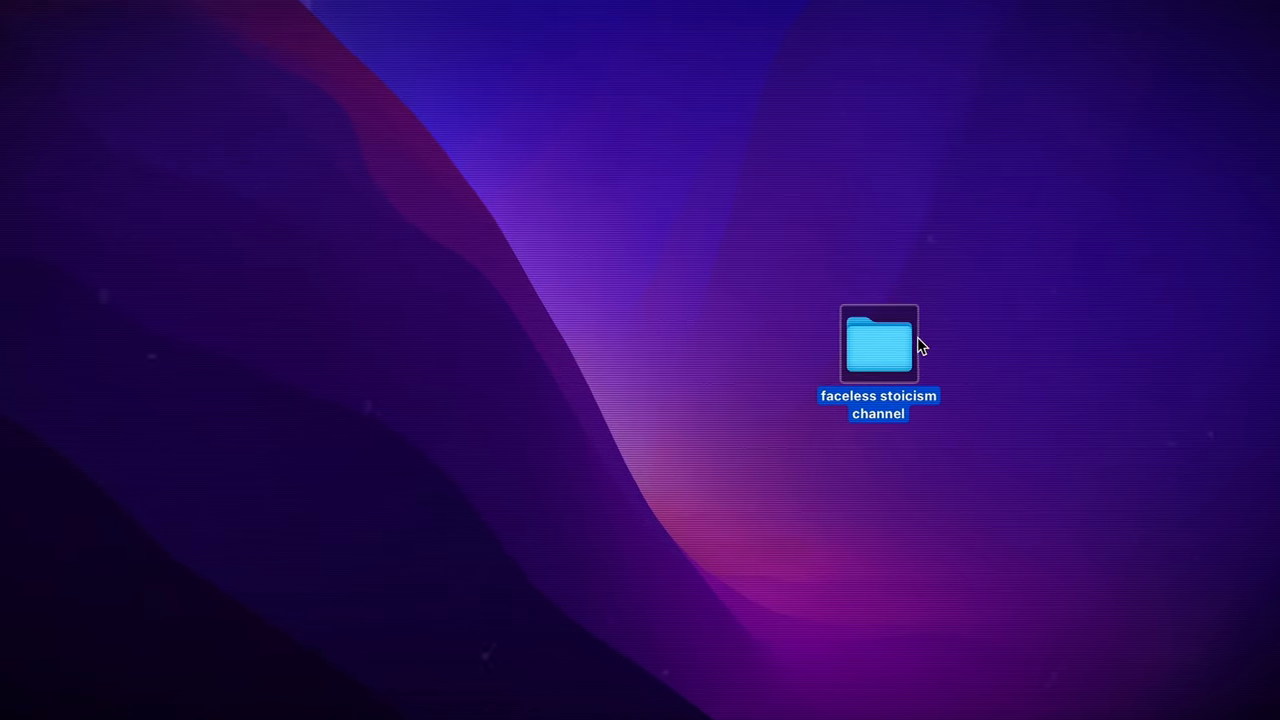
{"action": "double_click", "coordinate": [878, 345]}
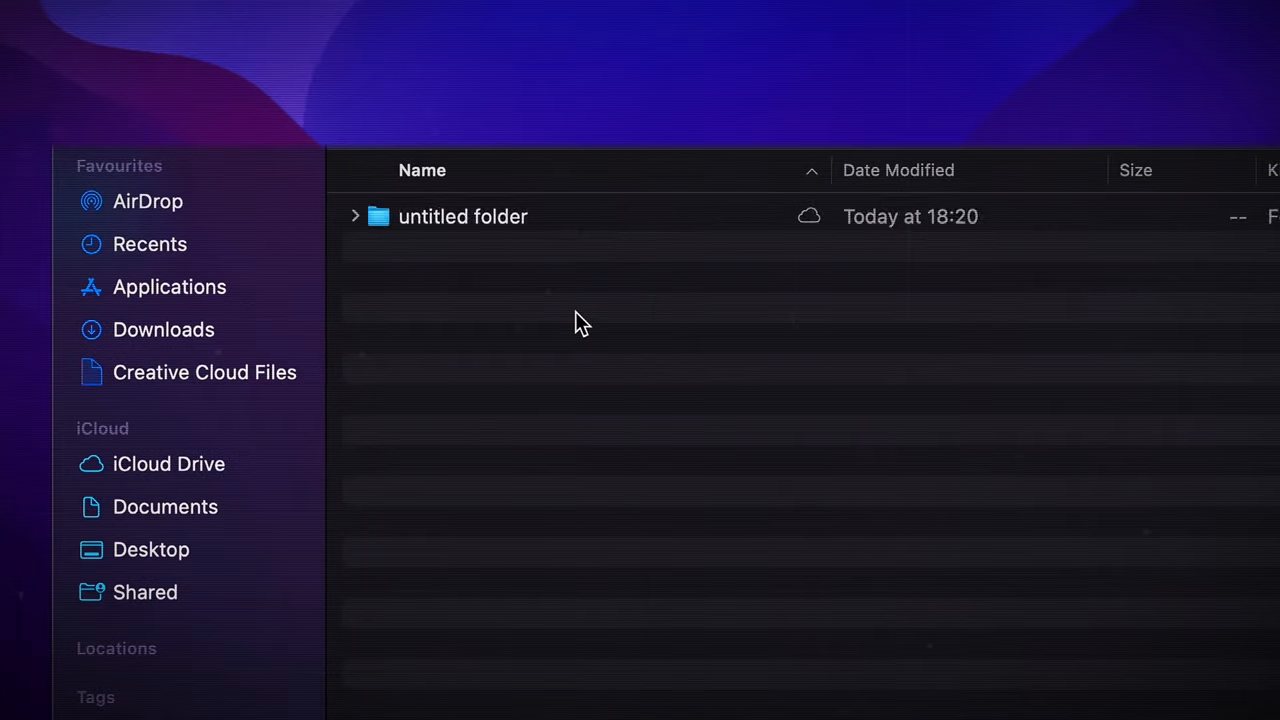
{"action": "type", "text": "video 1"}
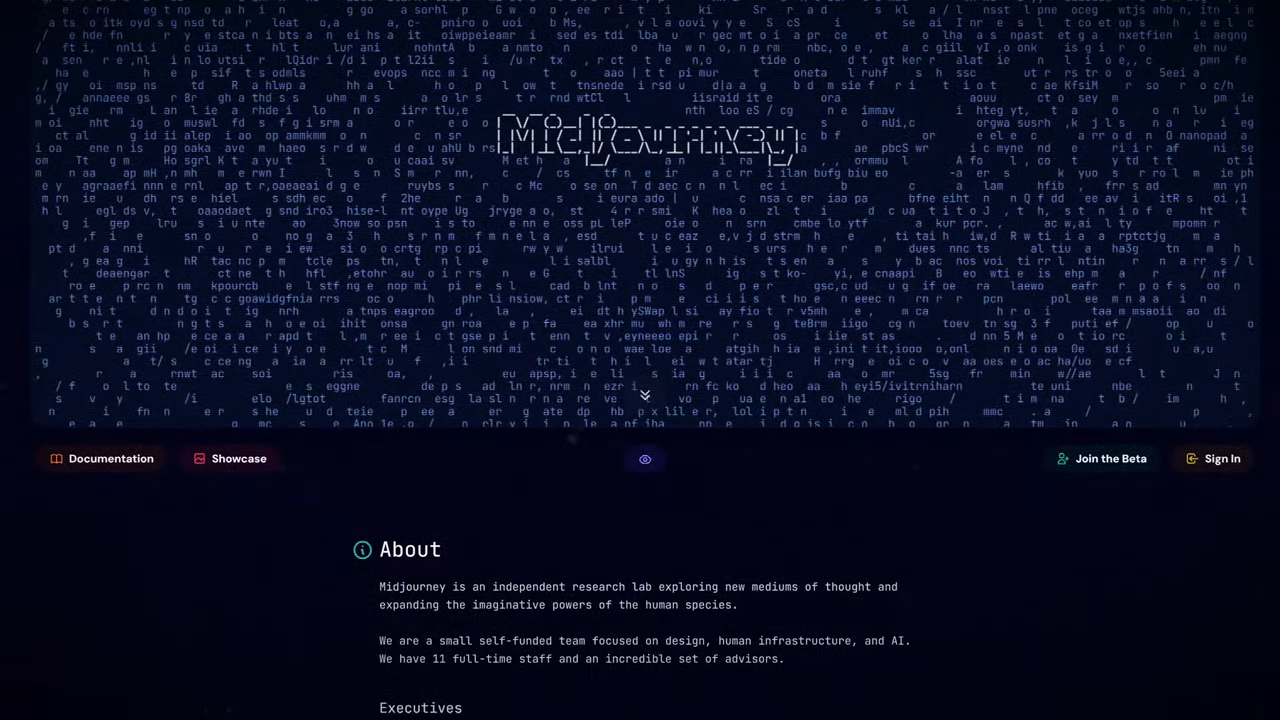
{"action": "scroll", "scroll_direction": "down", "scroll_amount": 3}
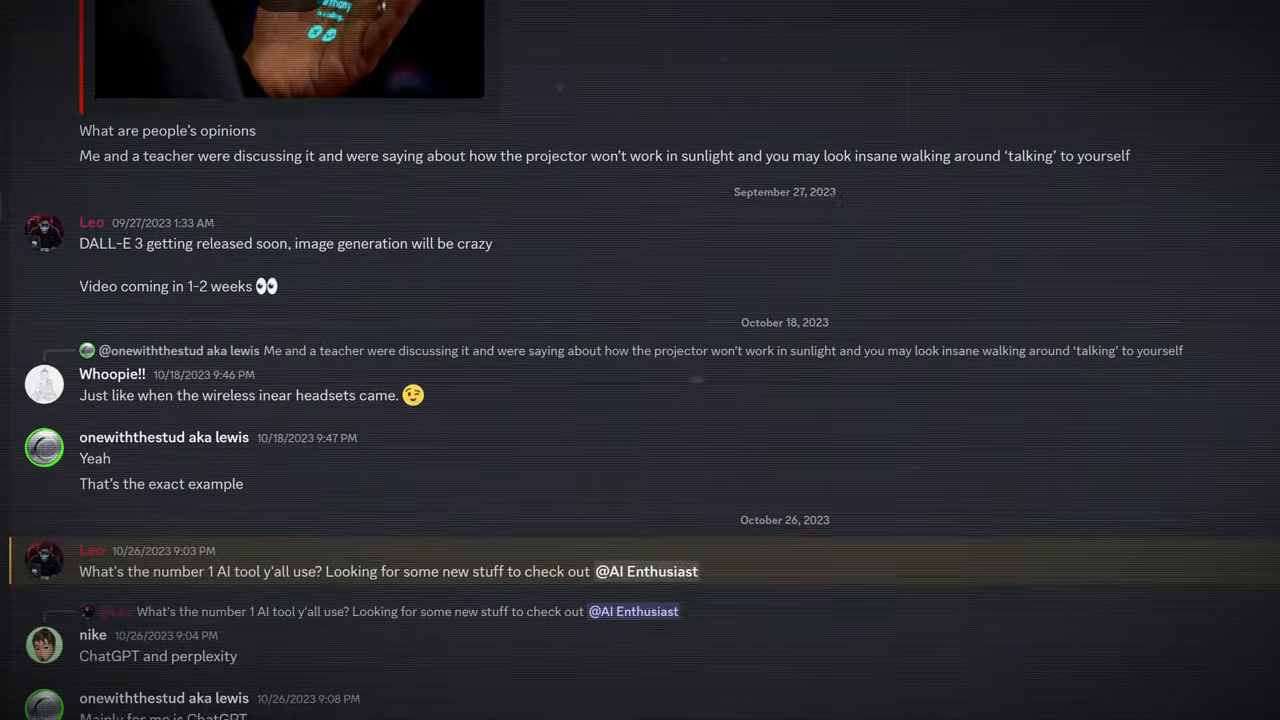
- Reroll the ancient Greek stoic statue grid from the Midjourney bot in Discord
{"action": "scroll", "scroll_direction": "down", "scroll_amount": 3}
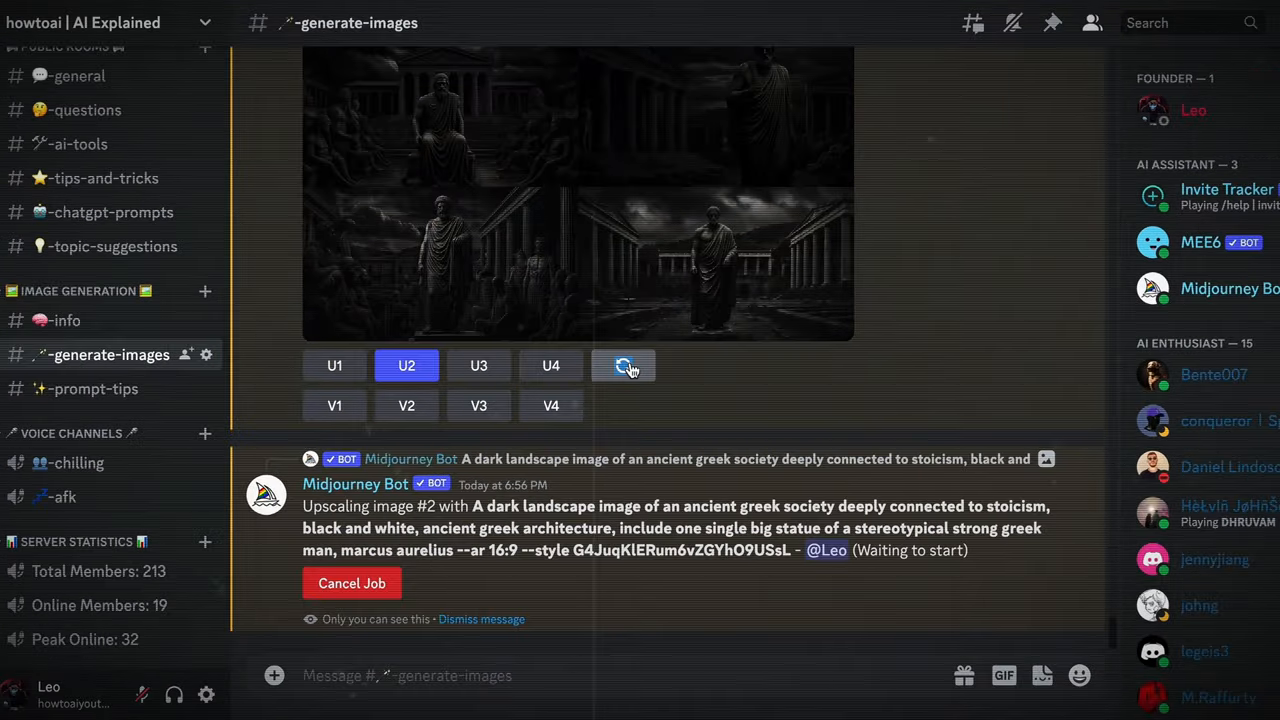
{"action": "left_click", "coordinate": [623, 365]}
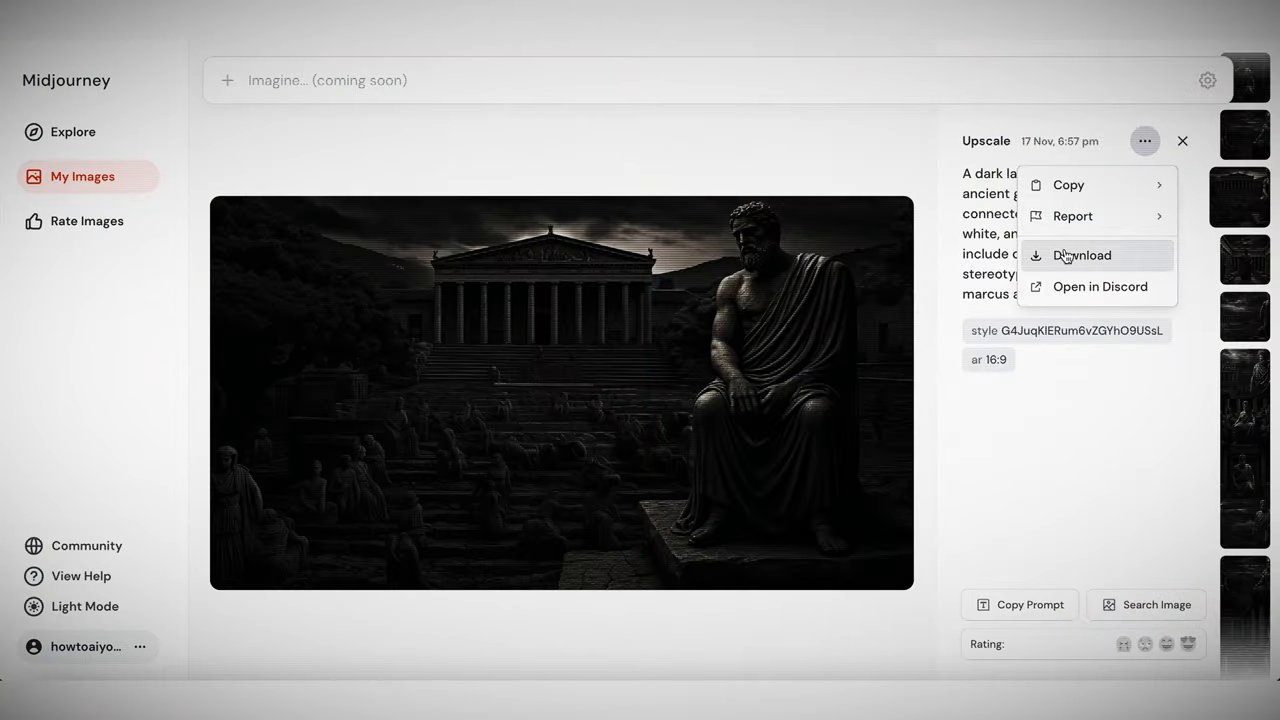
- Download the upscaled seated-statue-before-Greek-temple image from Midjourney
{"action": "left_click", "coordinate": [1081, 255]}
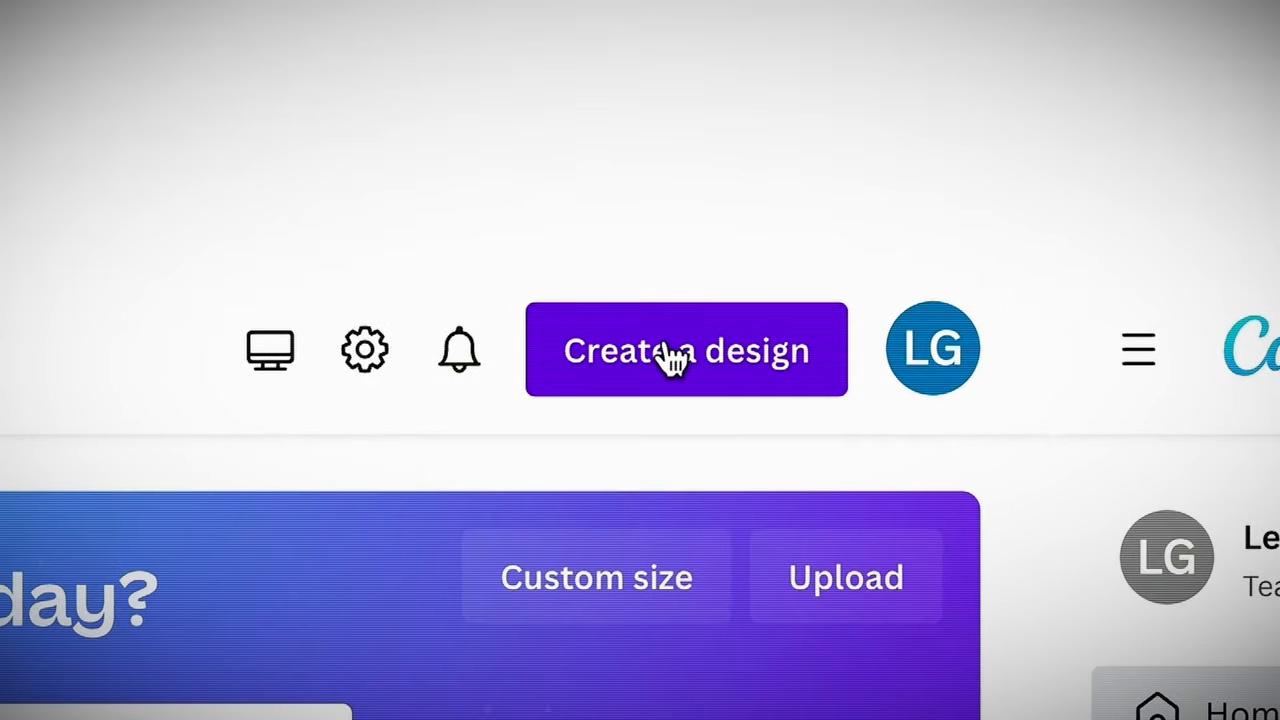
- Search Canva's design formats for 'Youtube' to start a YouTube video
{"action": "type", "text": "Youtube Gaming Video"}
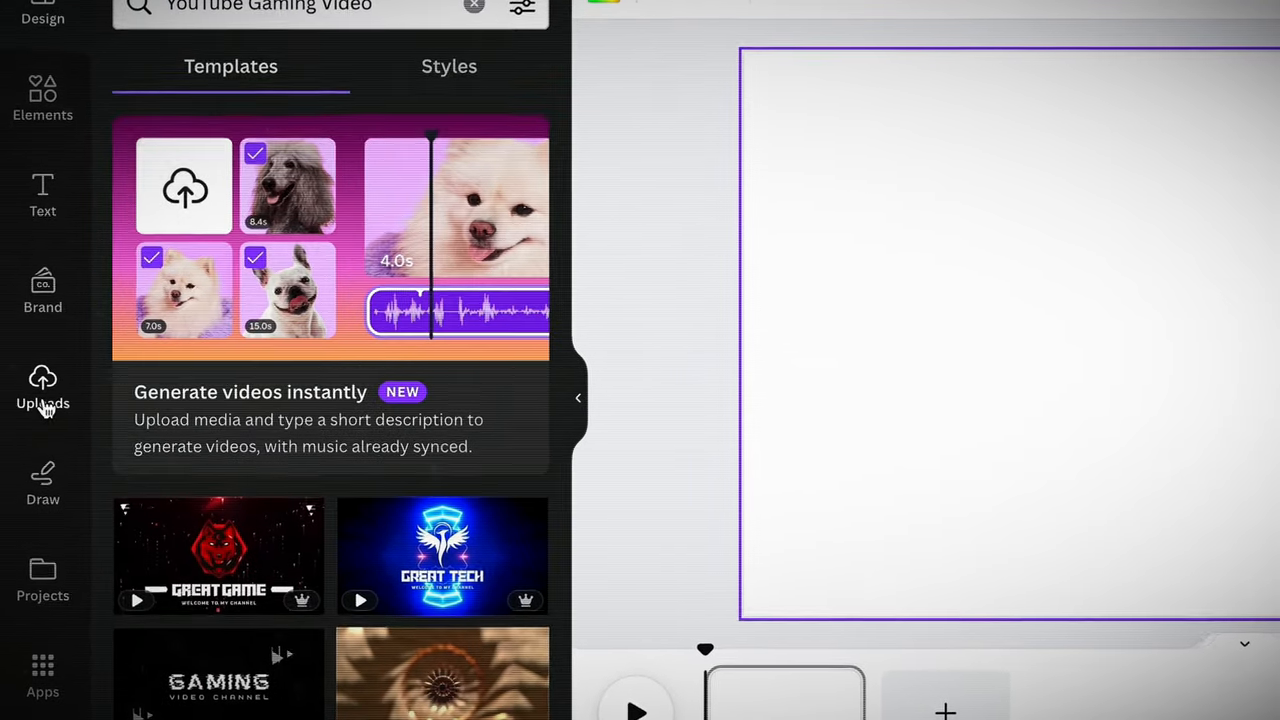
- Open Uploads and scroll through the uploaded stoic statue images
{"action": "left_click", "coordinate": [42, 390]}
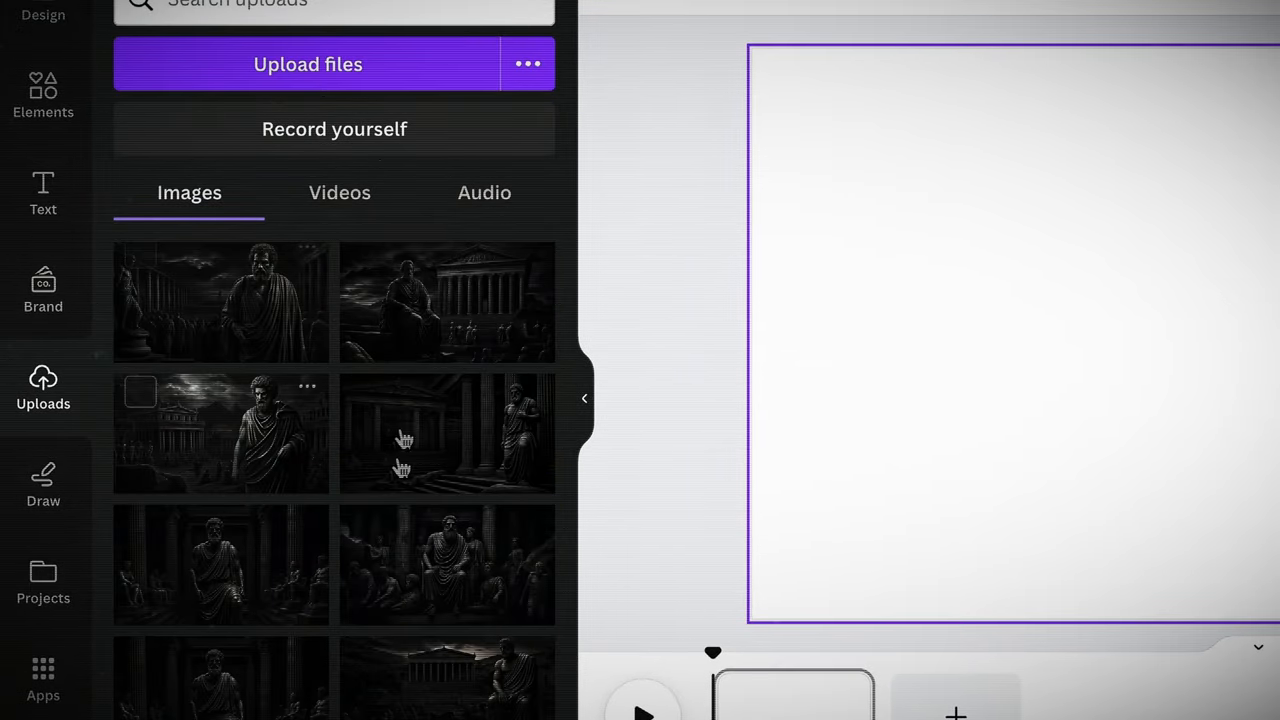
{"action": "scroll", "scroll_direction": "down", "scroll_amount": 3}
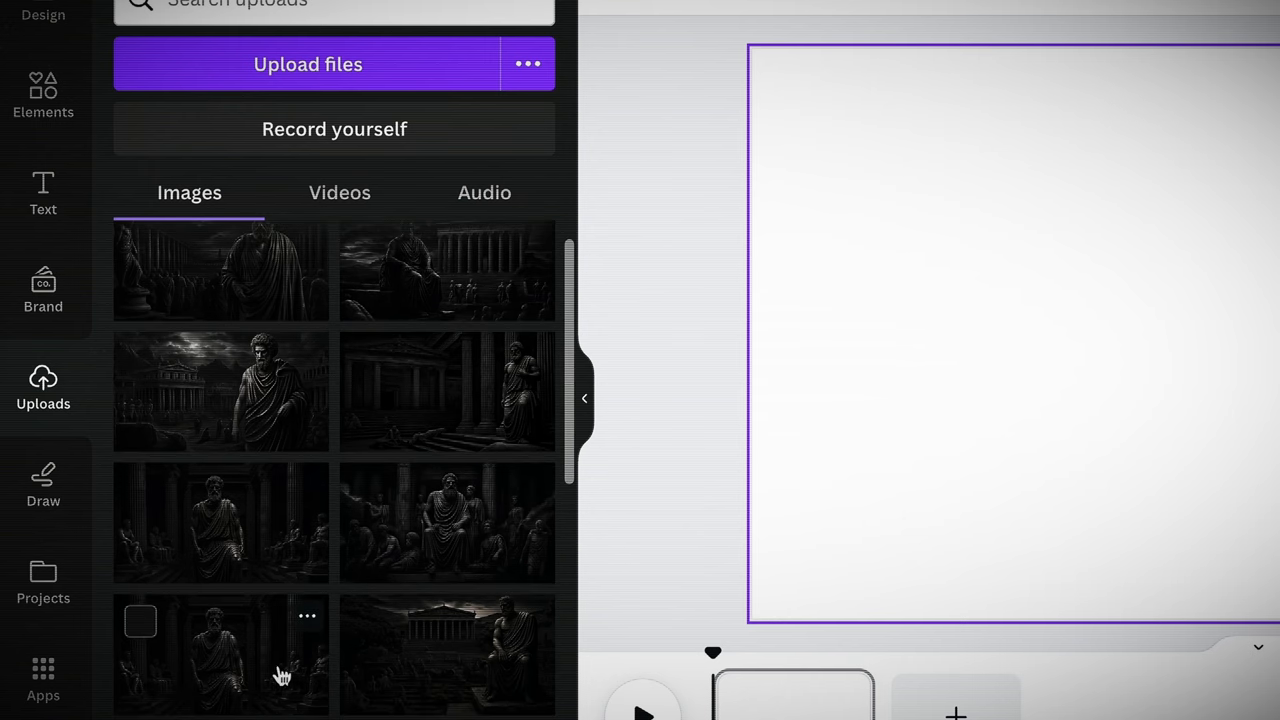
{"action": "scroll", "scroll_direction": "down", "scroll_amount": 3}
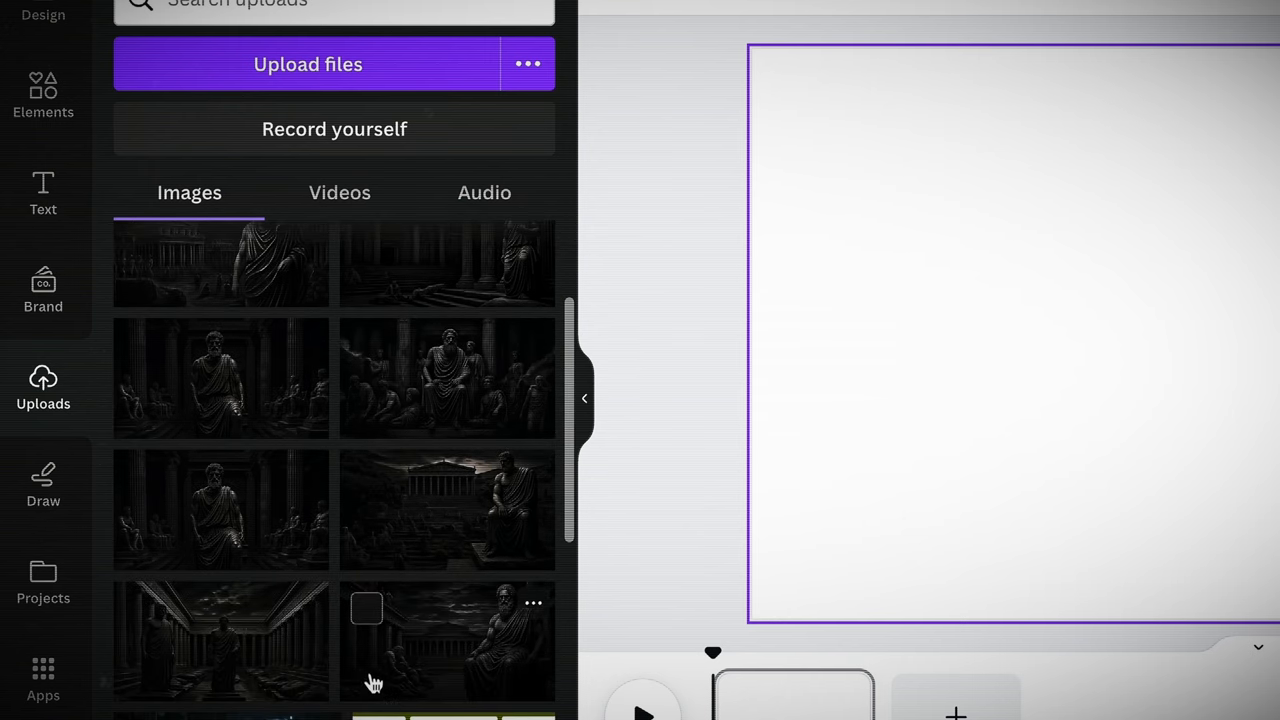
{"action": "scroll", "scroll_direction": "down", "scroll_amount": 3}
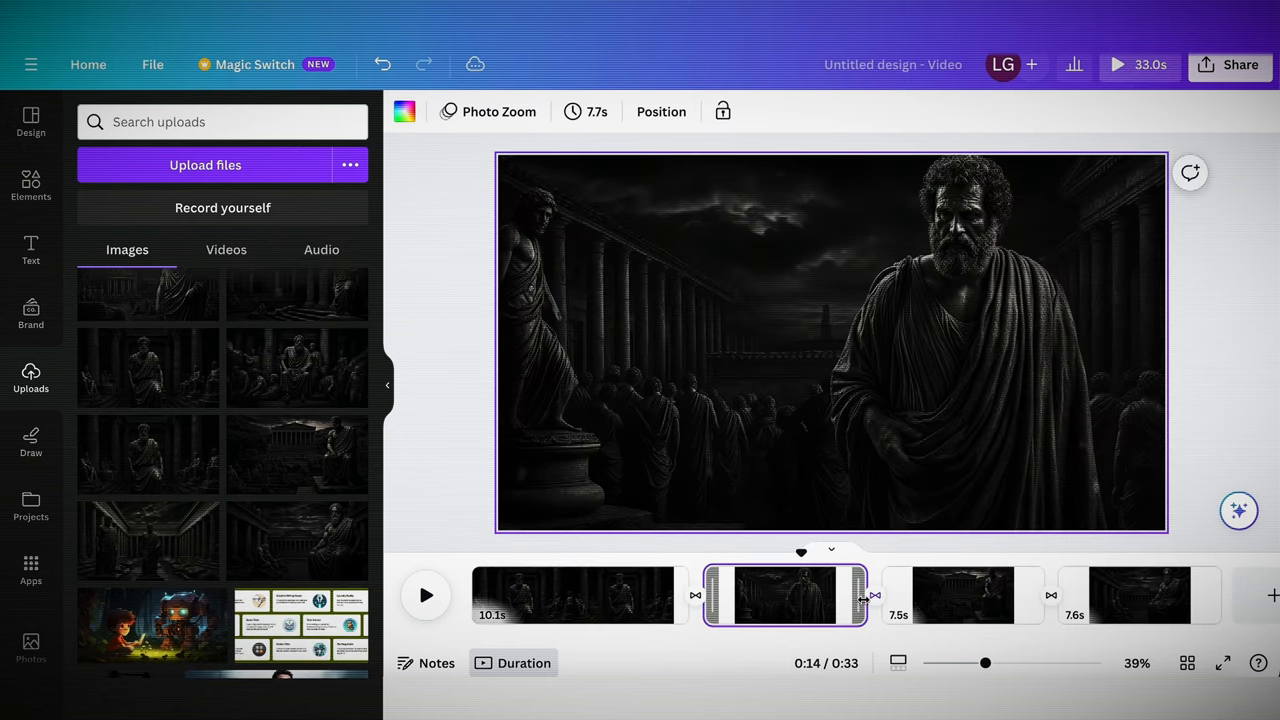
- Extend the second statue scene to 10 seconds and drag out the third scene's edge
{"action": "left_click_drag", "start_coordinate": [865, 595], "coordinate": [915, 595]}
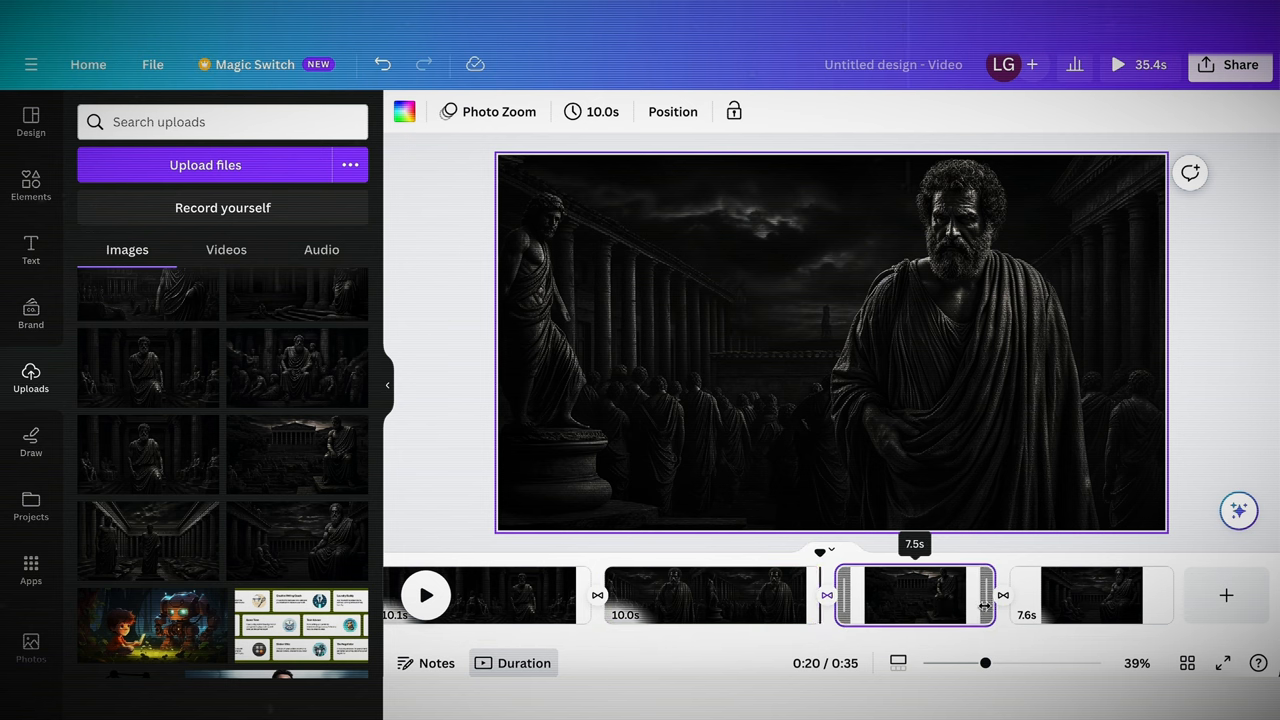
{"action": "left_click_drag", "start_coordinate": [985, 595], "coordinate": [1040, 595]}
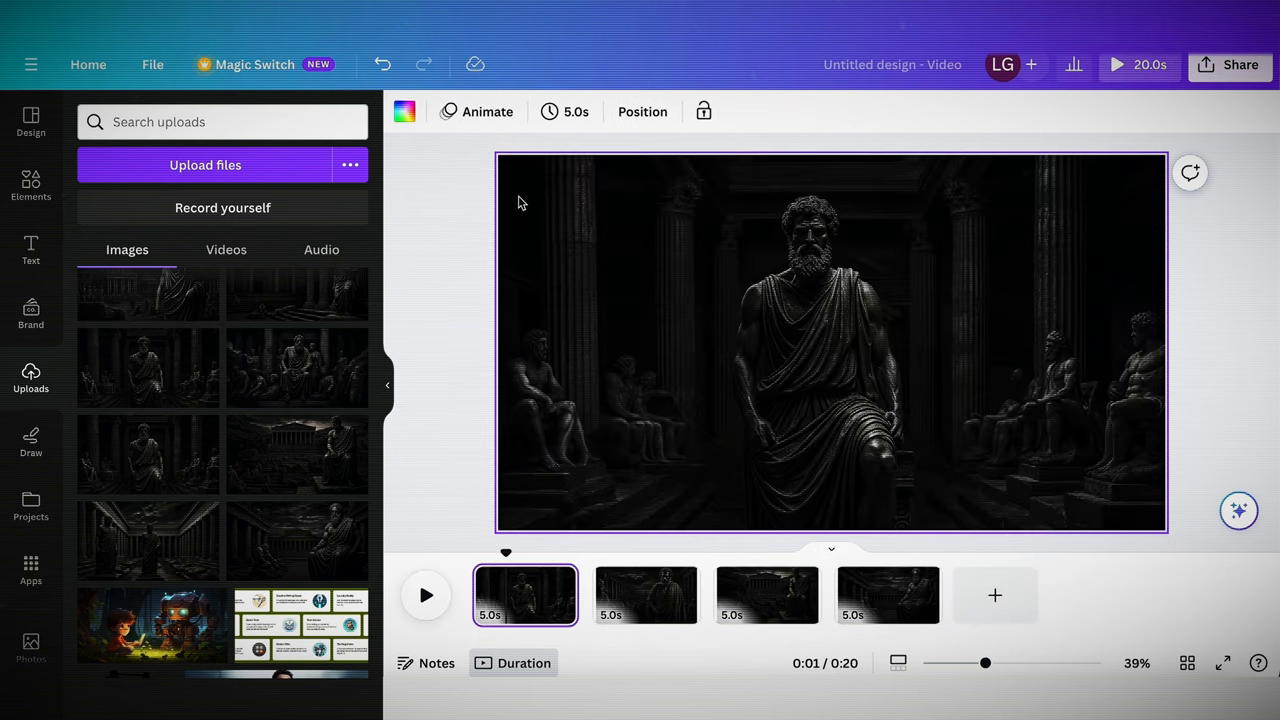
- Animate the first statue image with Photo Zoom and add a transition to scene two
{"action": "left_click", "coordinate": [487, 111]}
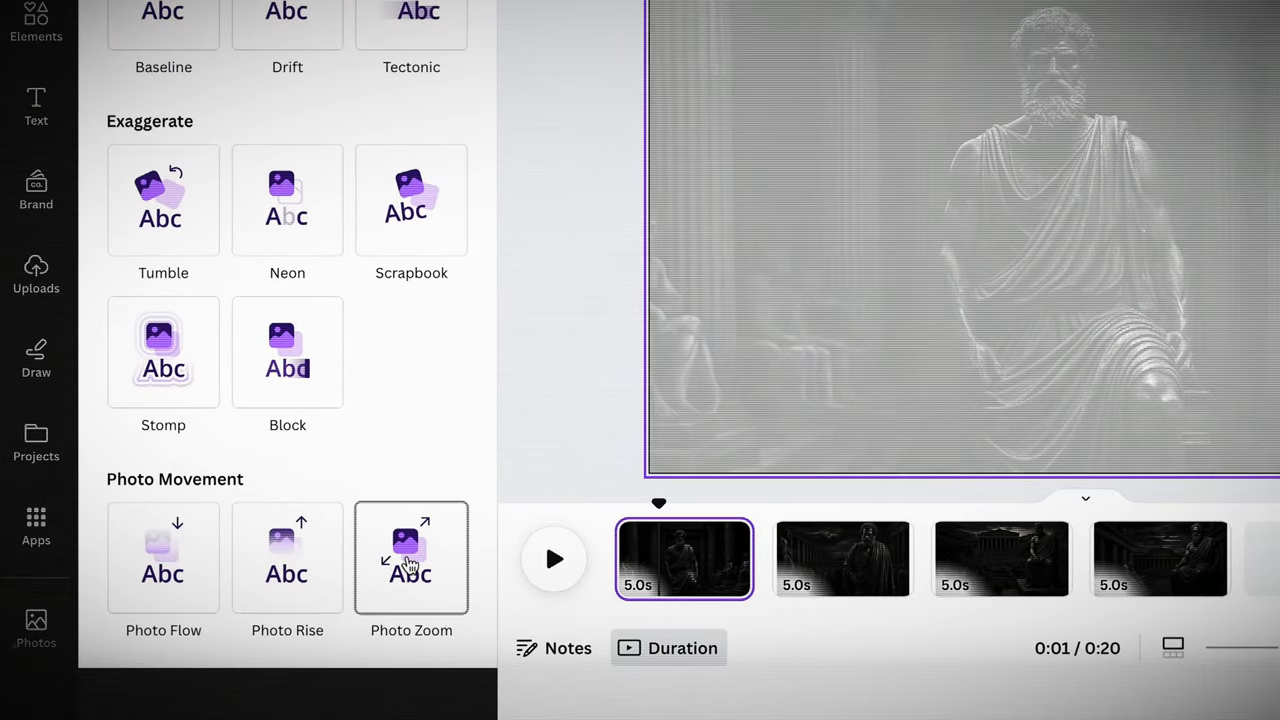
{"action": "left_click", "coordinate": [411, 557]}
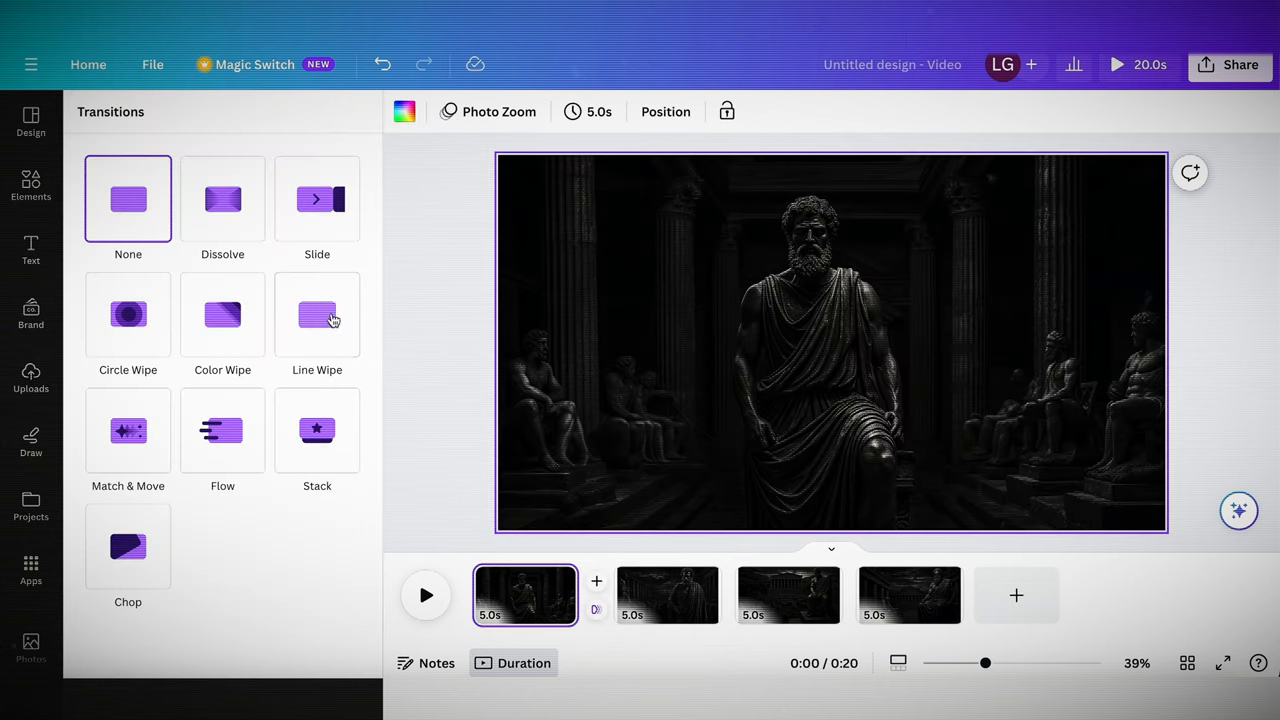
{"action": "left_click", "coordinate": [222, 198]}
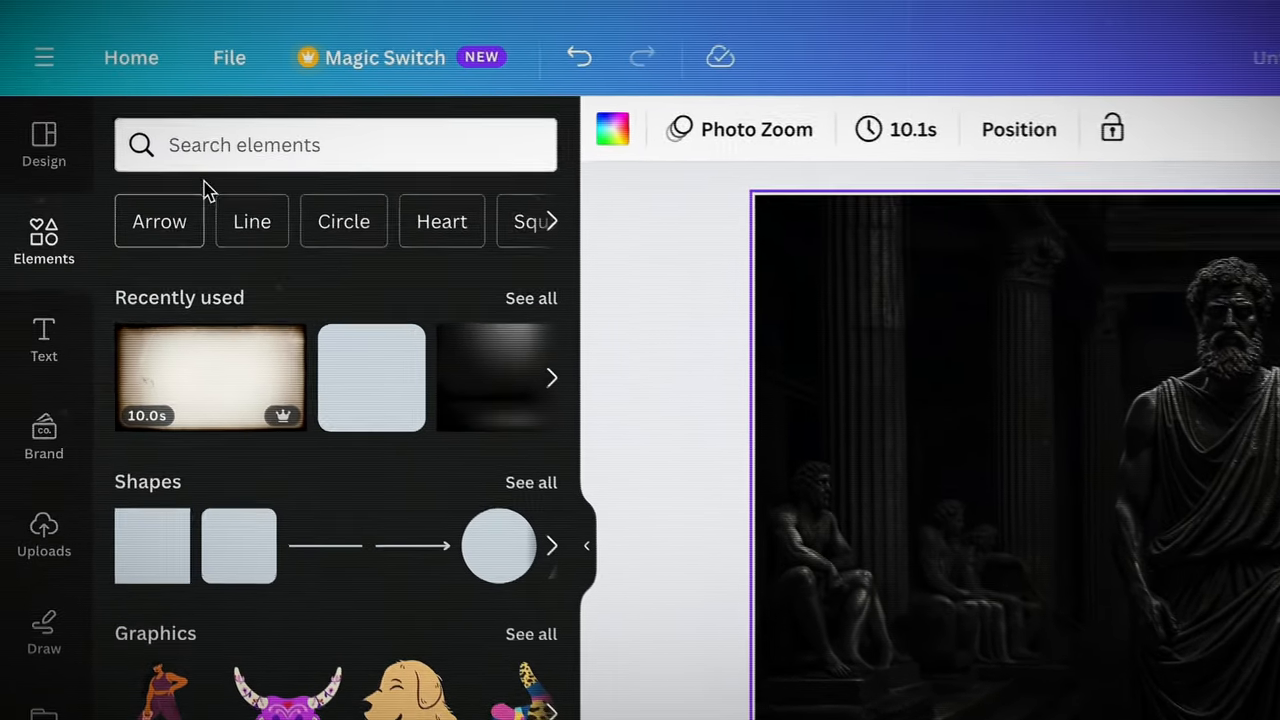
- Add an 'old film' video overlay from Elements and set its transparency to 20
{"action": "type", "text": "old film"}
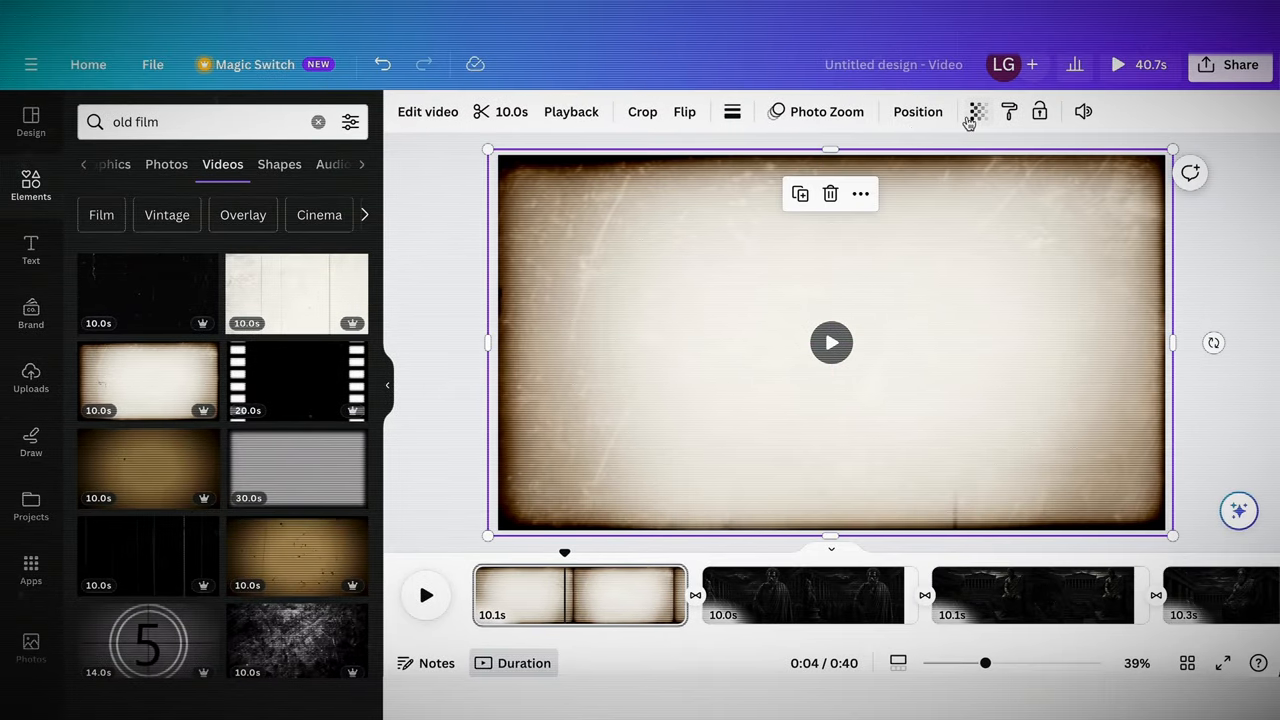
{"action": "left_click", "coordinate": [977, 111]}
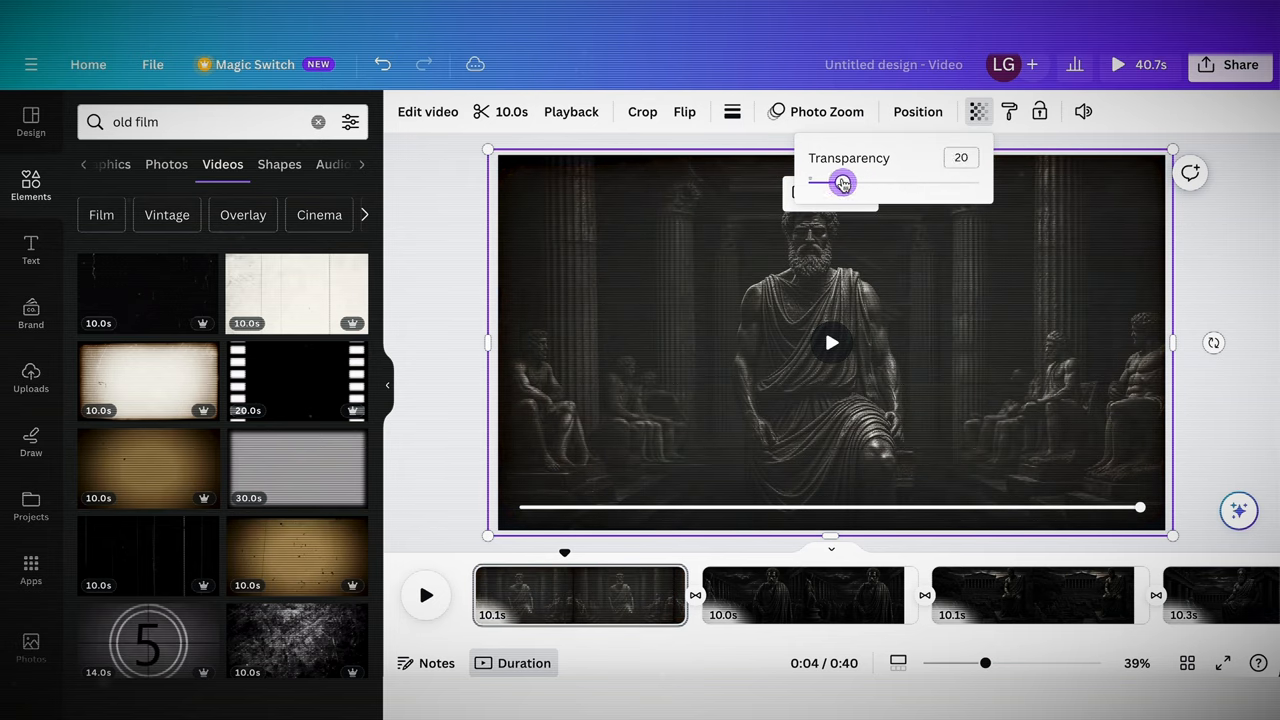
{"action": "left_click_drag", "start_coordinate": [843, 182], "coordinate": [841, 182]}
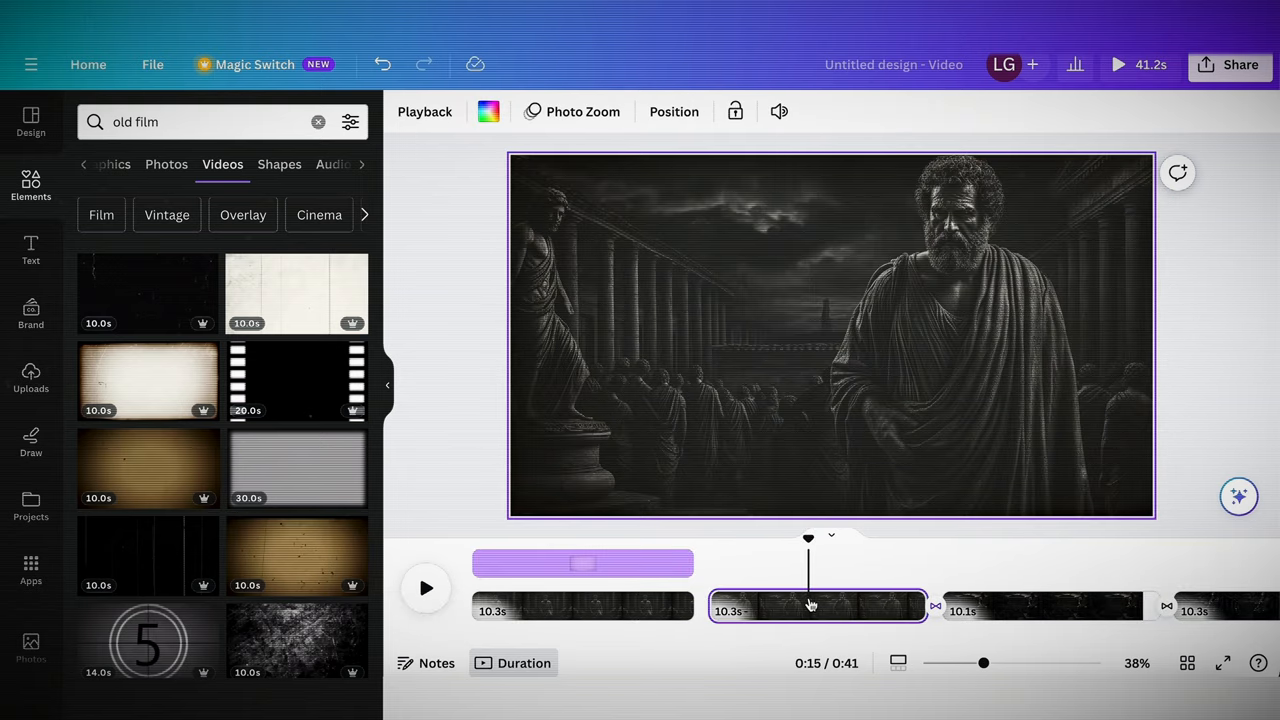
- Select the old-film overlay layer and play the video to preview it
{"action": "left_click", "coordinate": [817, 605]}
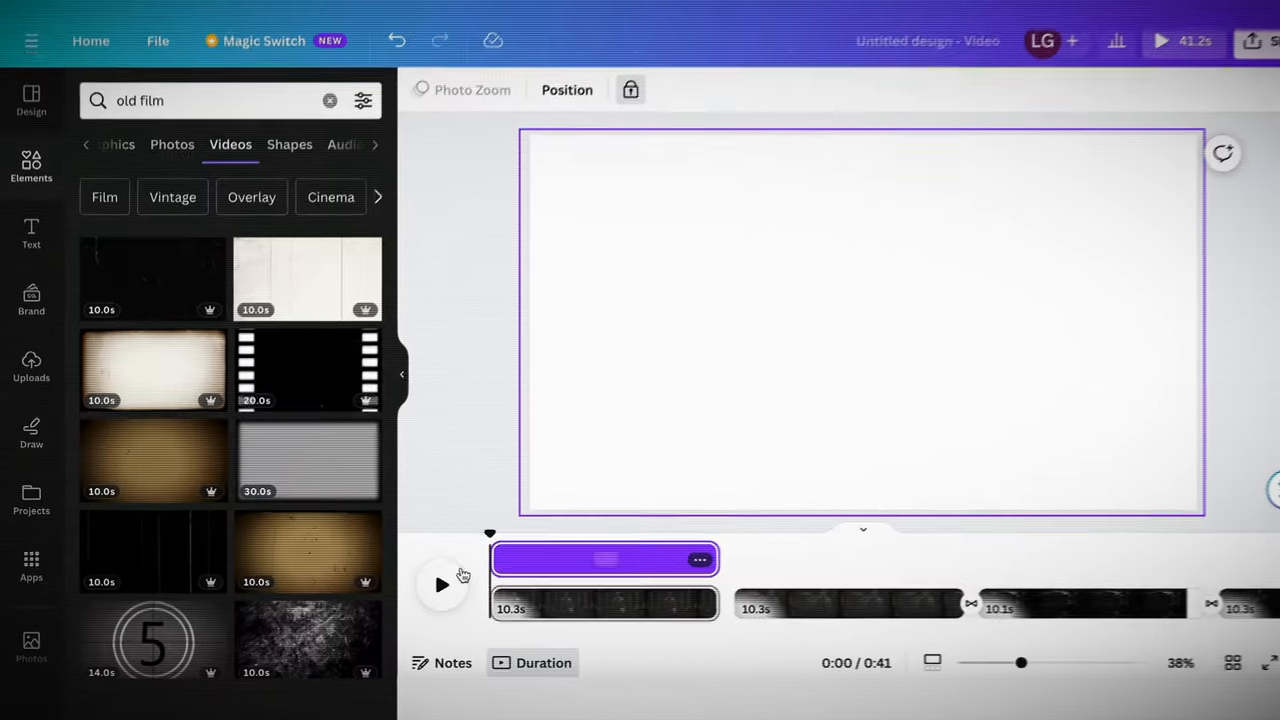
{"action": "left_click", "coordinate": [442, 585]}
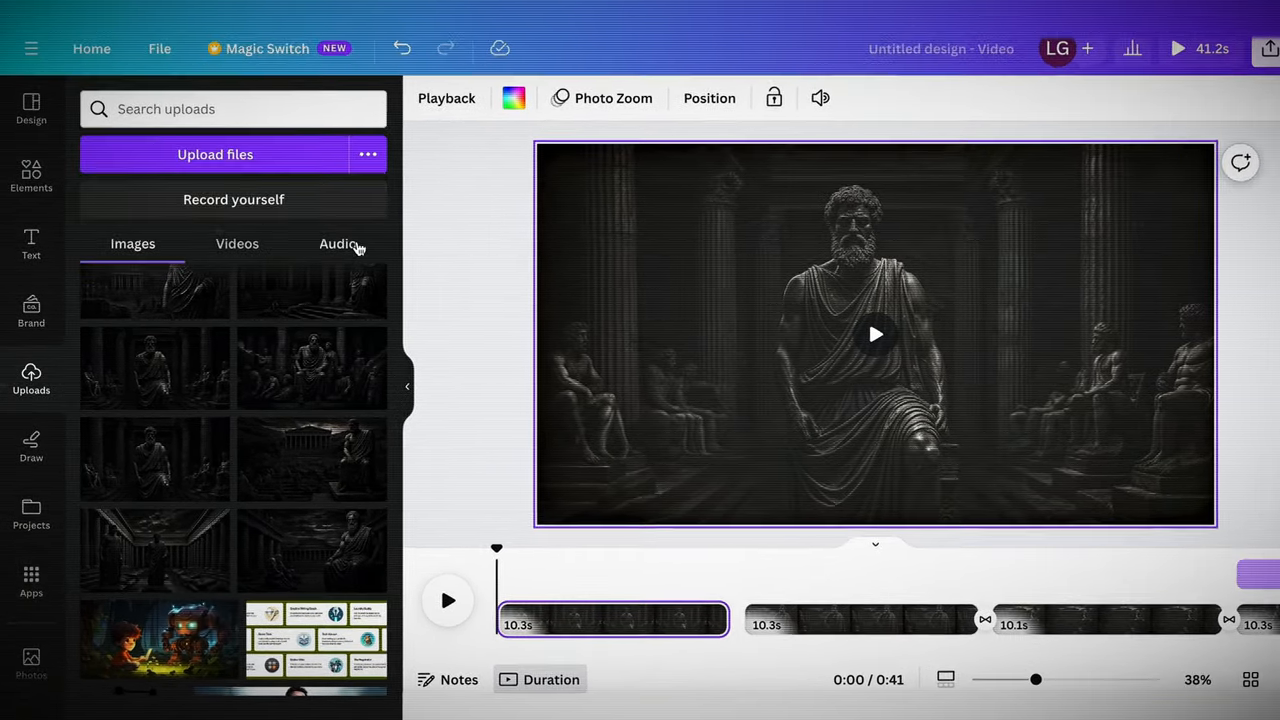
- Upload an audio file from the 'video 1' folder into the Audio uploads
{"action": "left_click", "coordinate": [215, 154]}
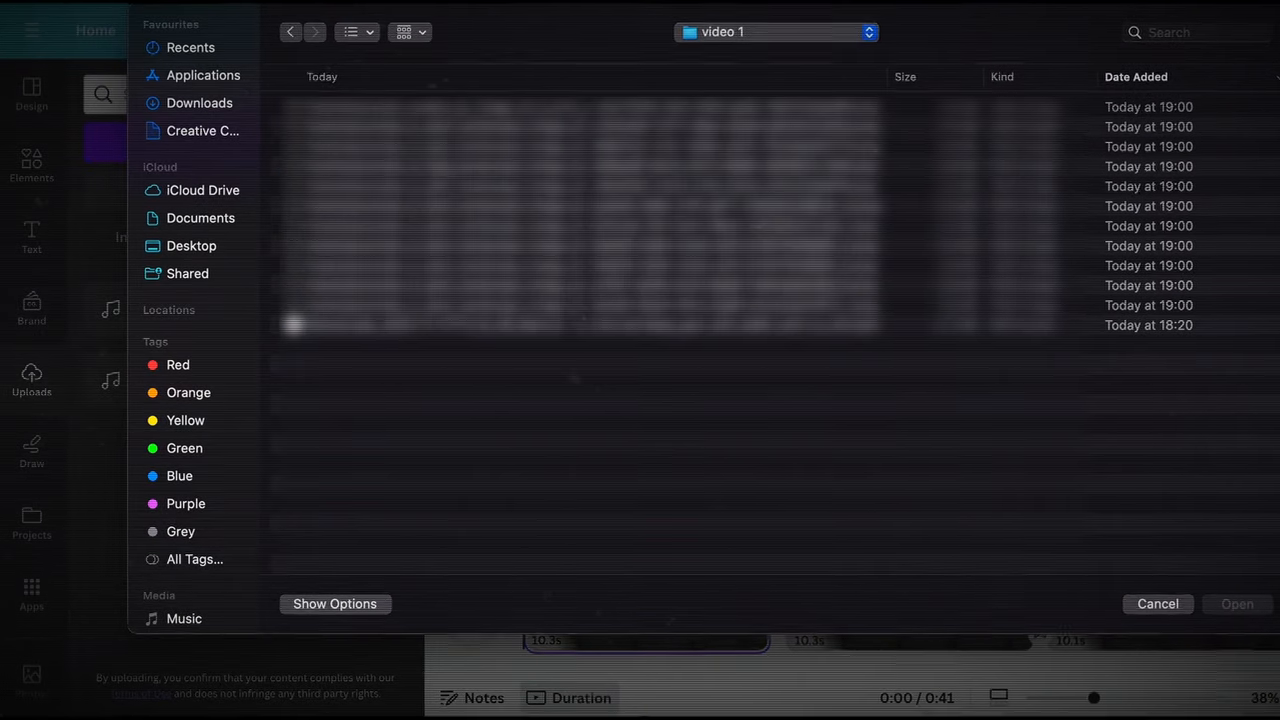
{"action": "left_click", "coordinate": [1157, 603]}
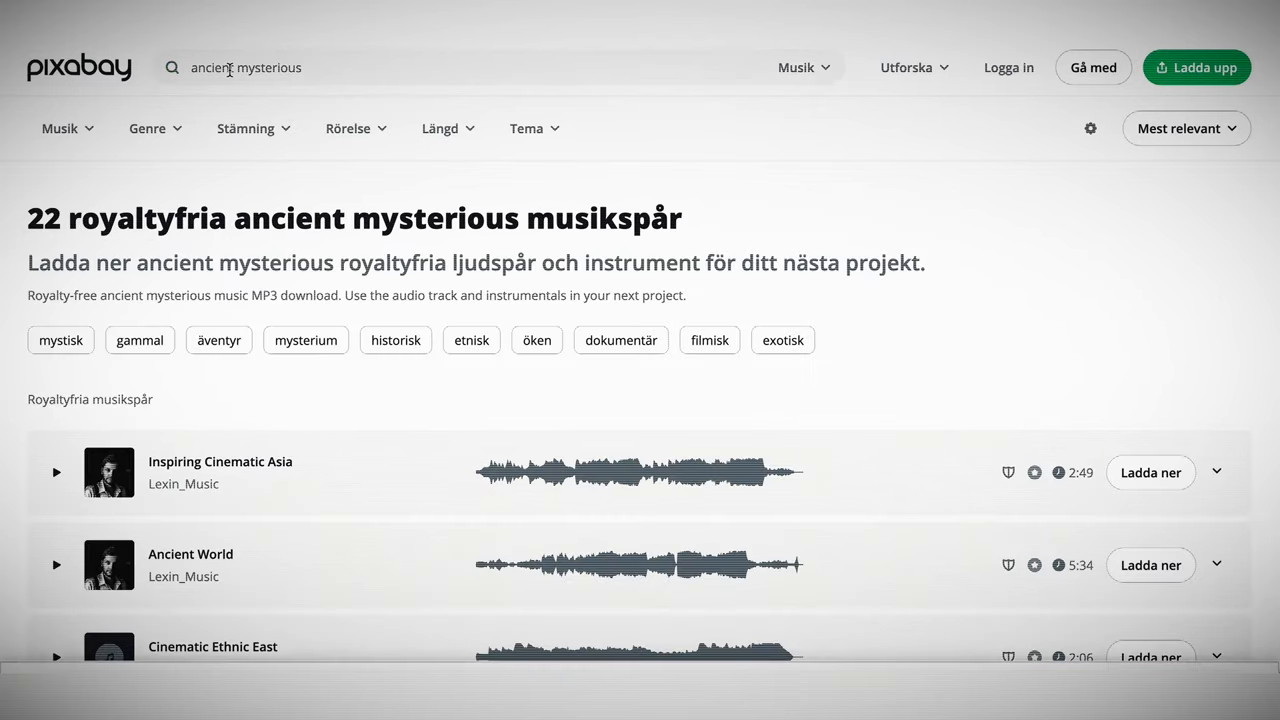
- Scroll the 'ancient mysterious' results and preview 'The Ancient - slower'
{"action": "scroll", "scroll_direction": "down", "scroll_amount": 3}
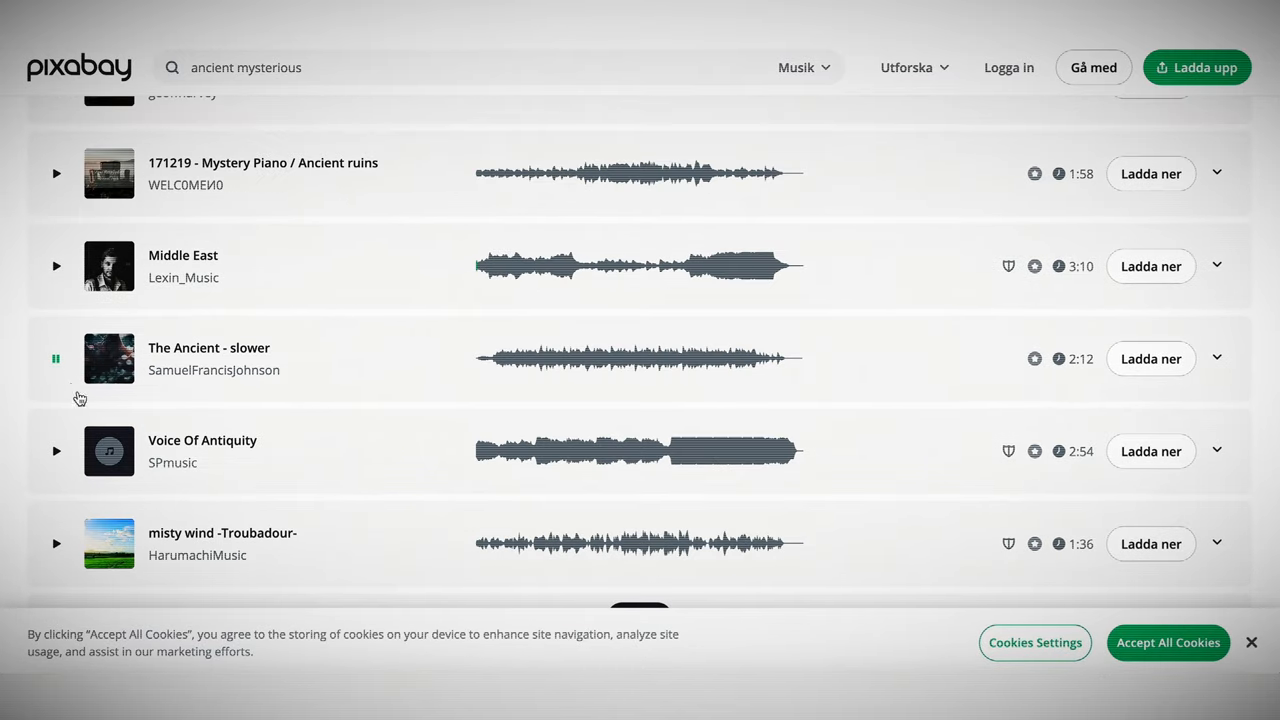
{"action": "scroll", "scroll_direction": "down", "scroll_amount": 3}
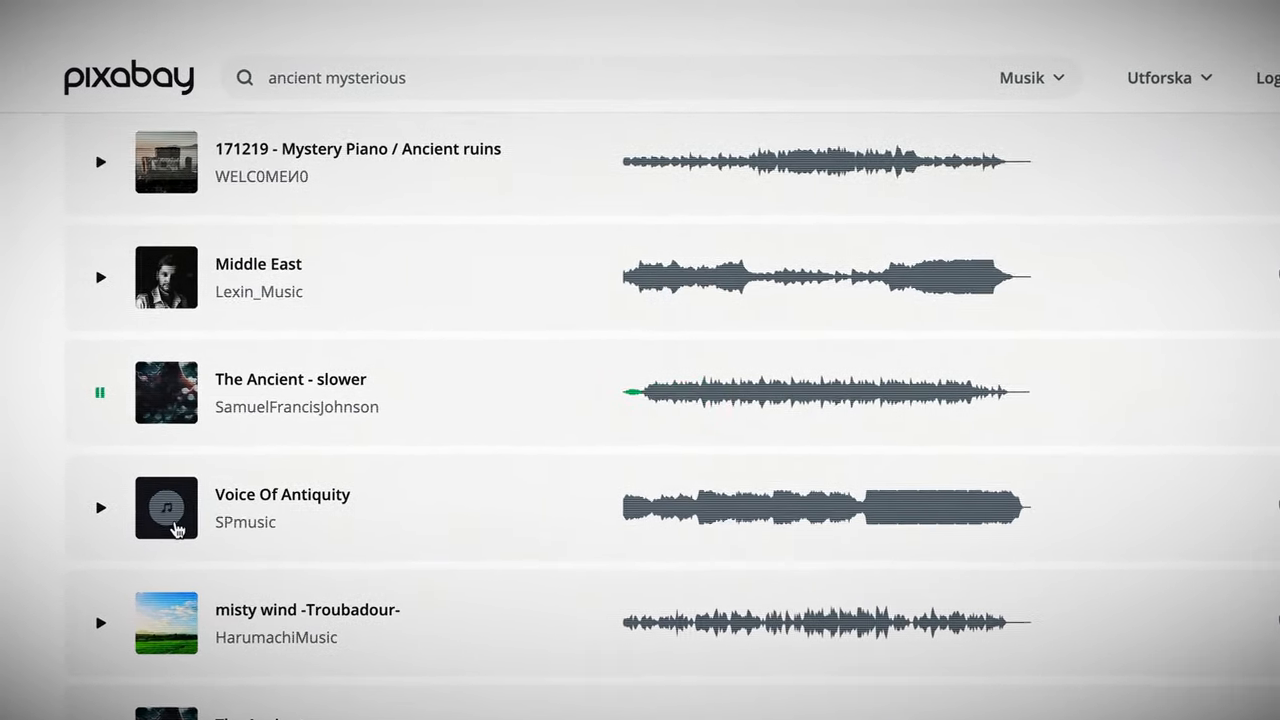
{"action": "left_click", "coordinate": [1093, 355]}
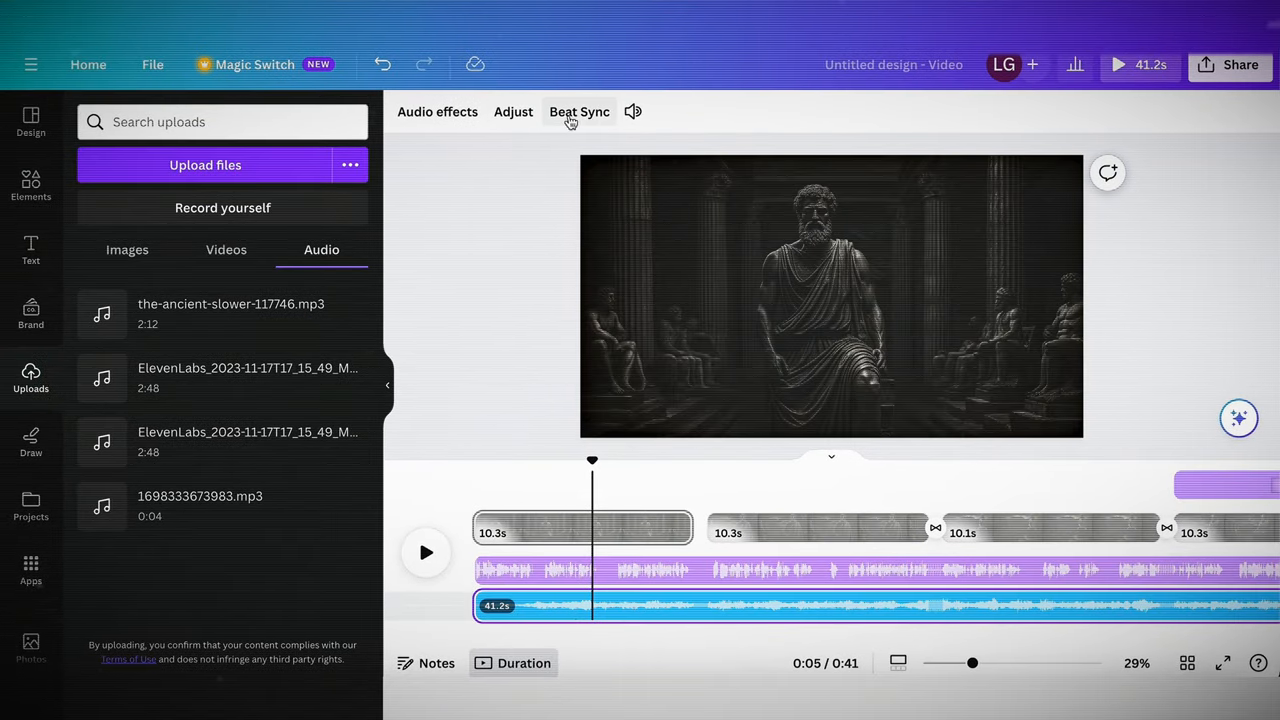
- Lower the music track volume to 57 and replay the video from 0:00
{"action": "left_click", "coordinate": [632, 111]}
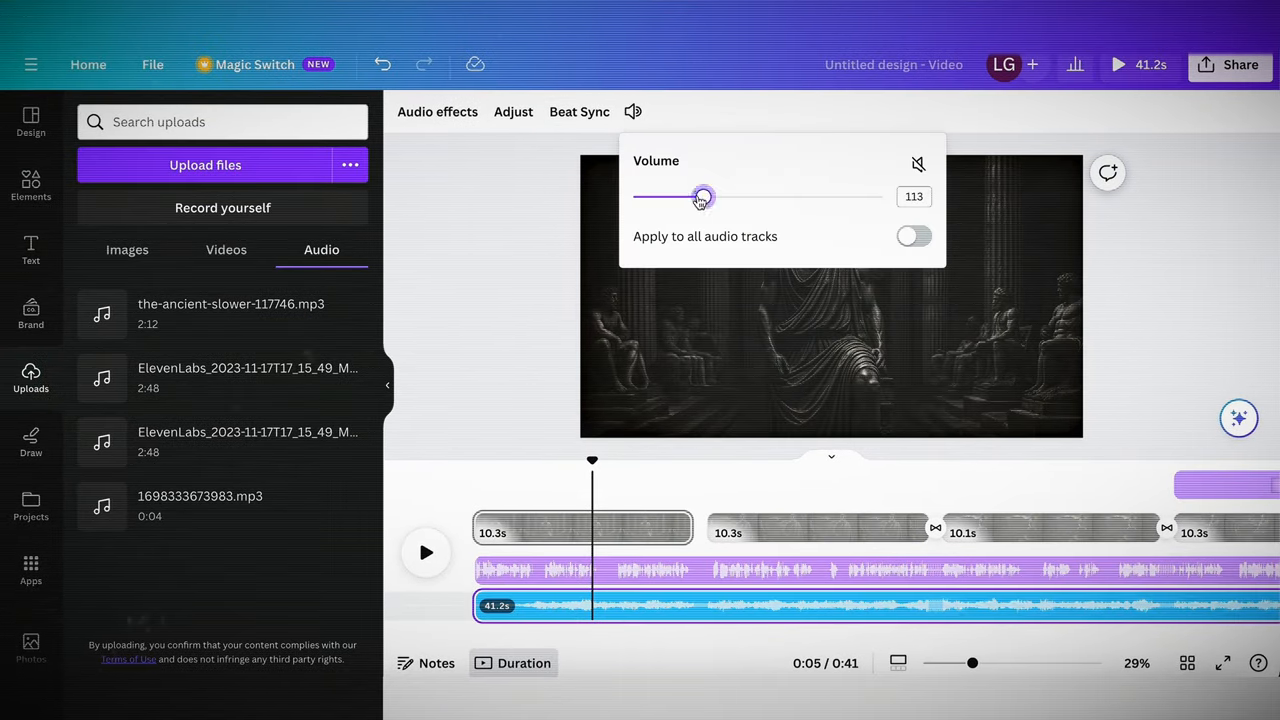
{"action": "left_click_drag", "start_coordinate": [703, 196], "coordinate": [668, 196]}
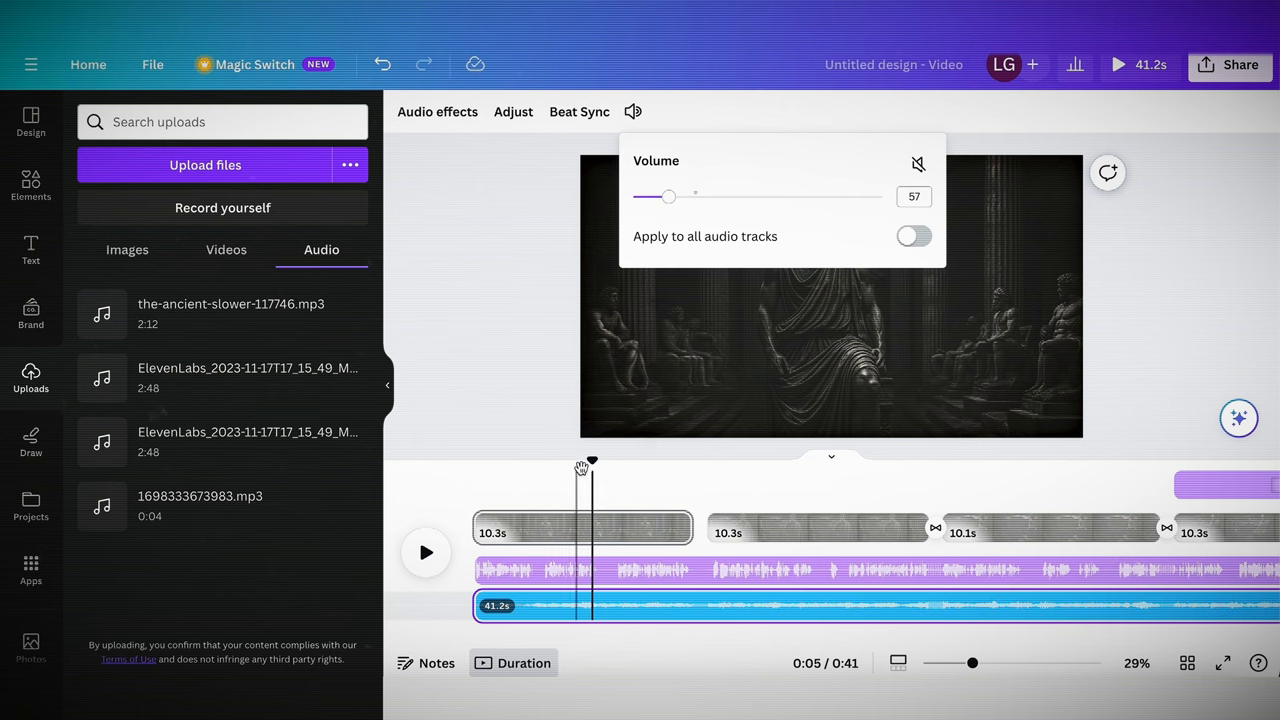
{"action": "left_click", "coordinate": [426, 552]}
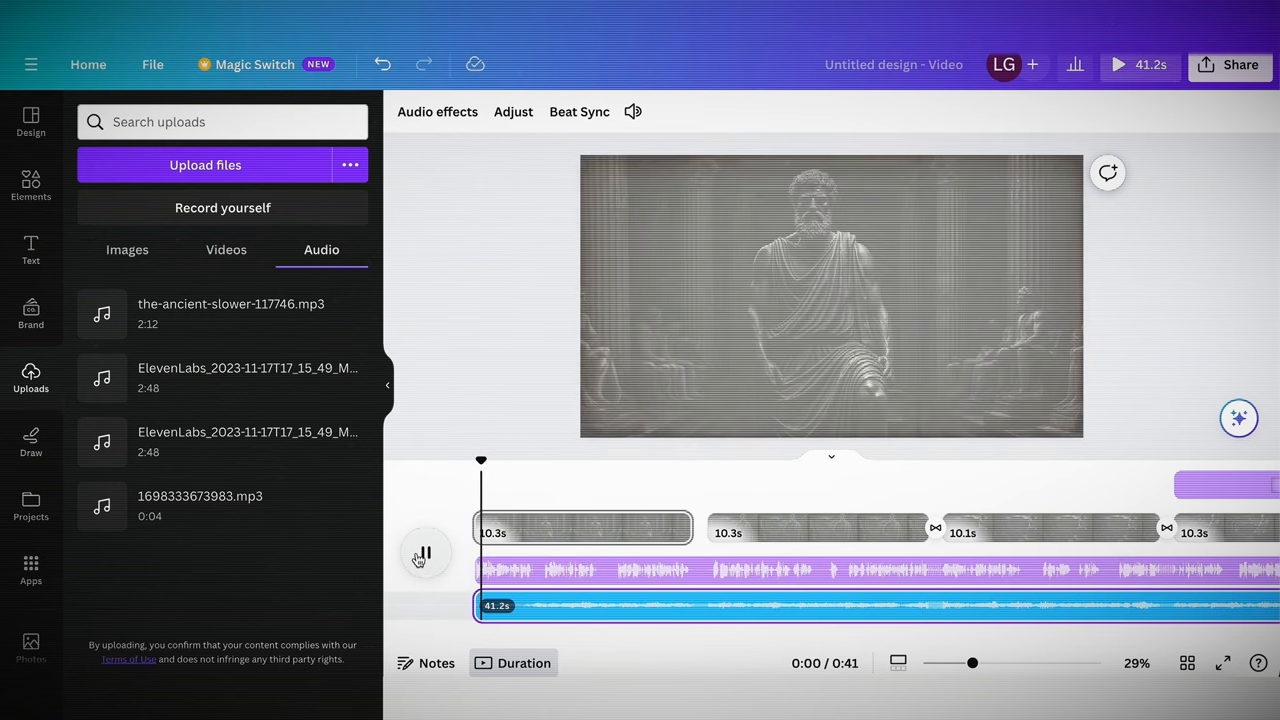
{"action": "left_click", "coordinate": [426, 553]}
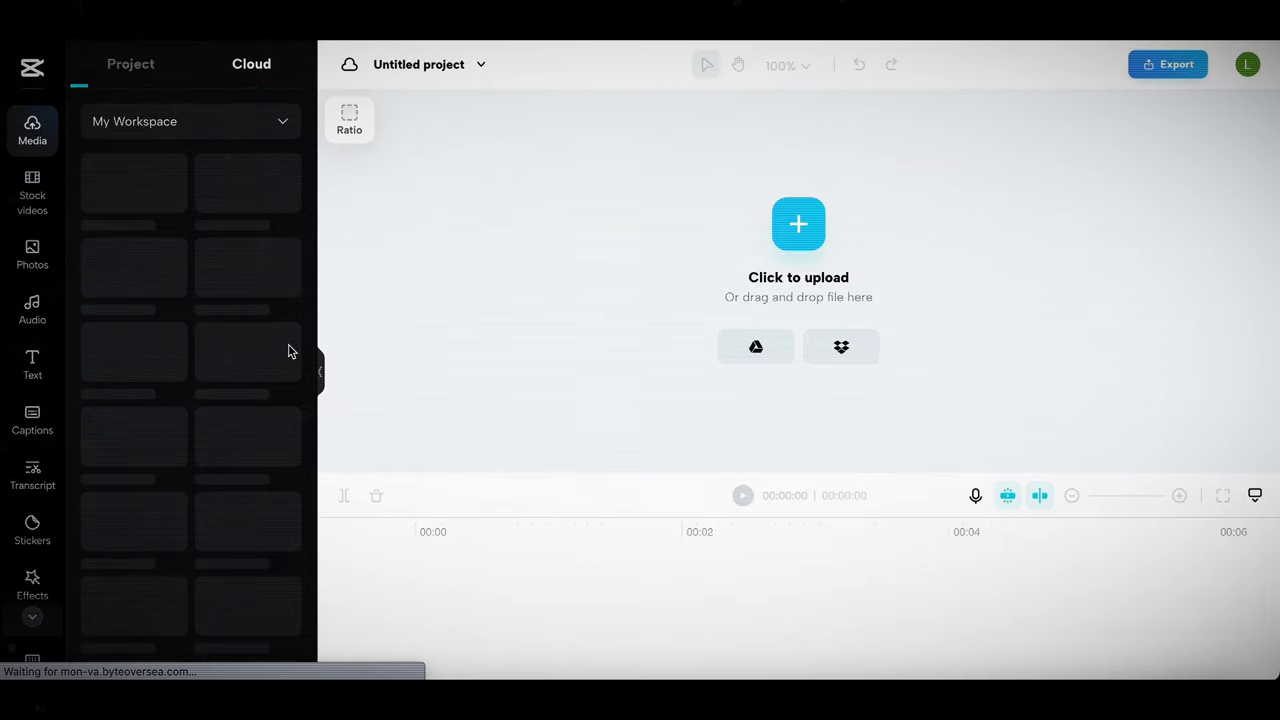
- Add the subtitle-free video and generate English (US) auto captions from its speech
{"action": "left_click", "coordinate": [798, 224]}
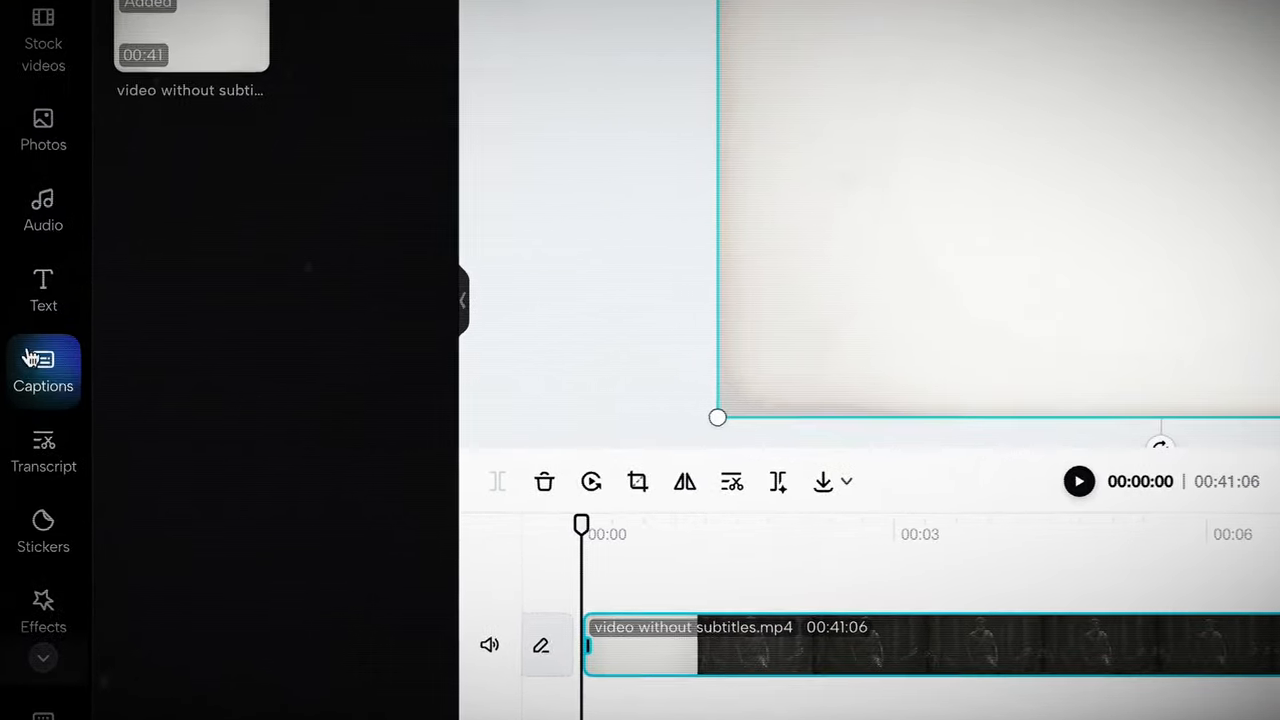
{"action": "left_click", "coordinate": [43, 370]}
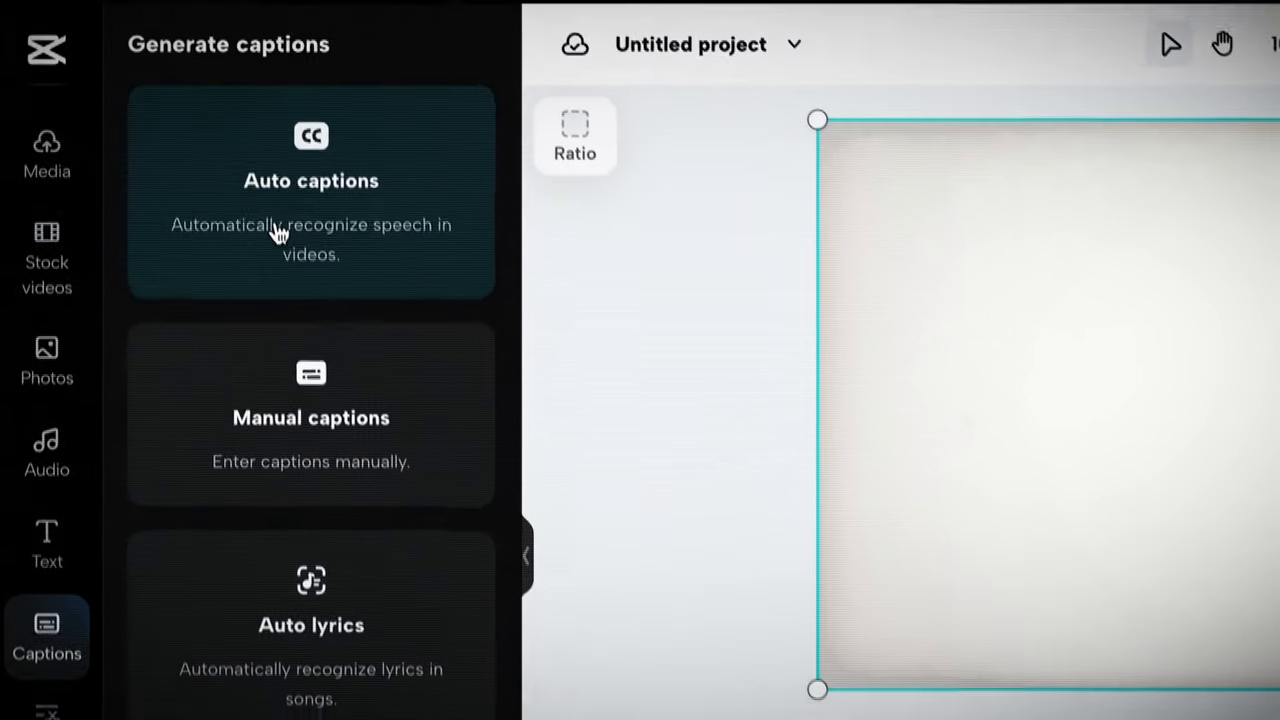
{"action": "left_click", "coordinate": [311, 190]}
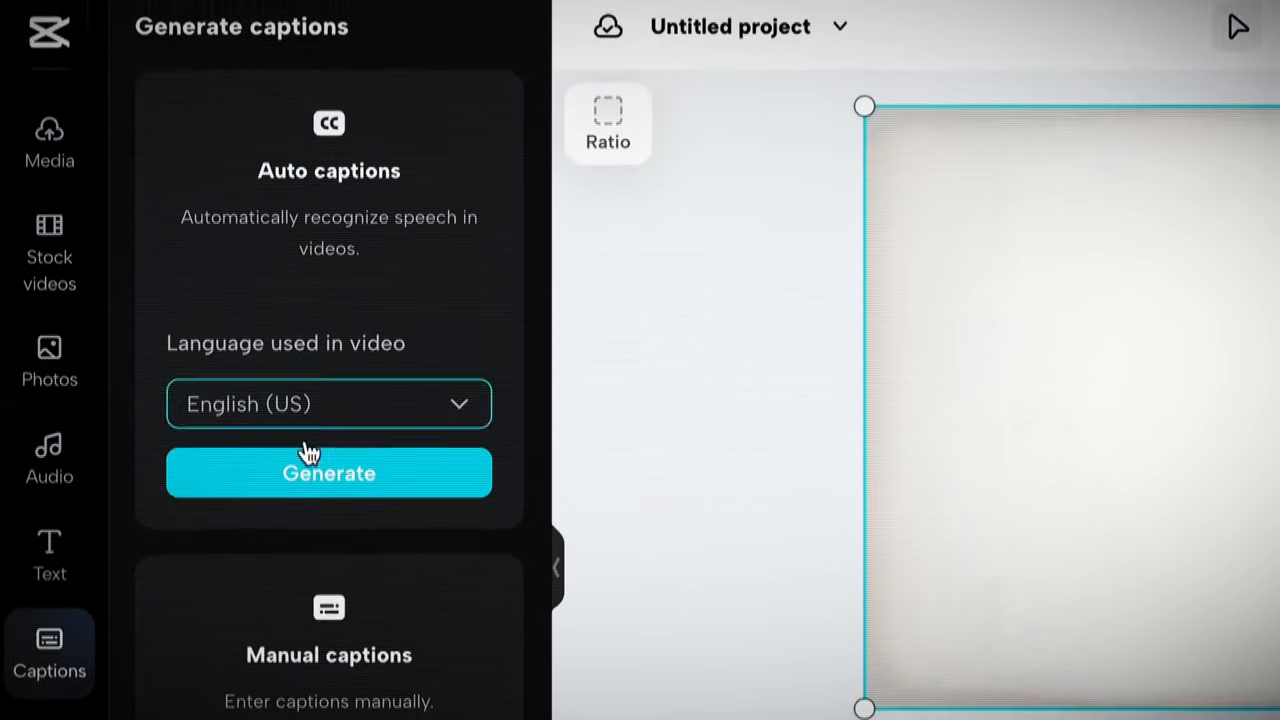
{"action": "left_click", "coordinate": [328, 472]}
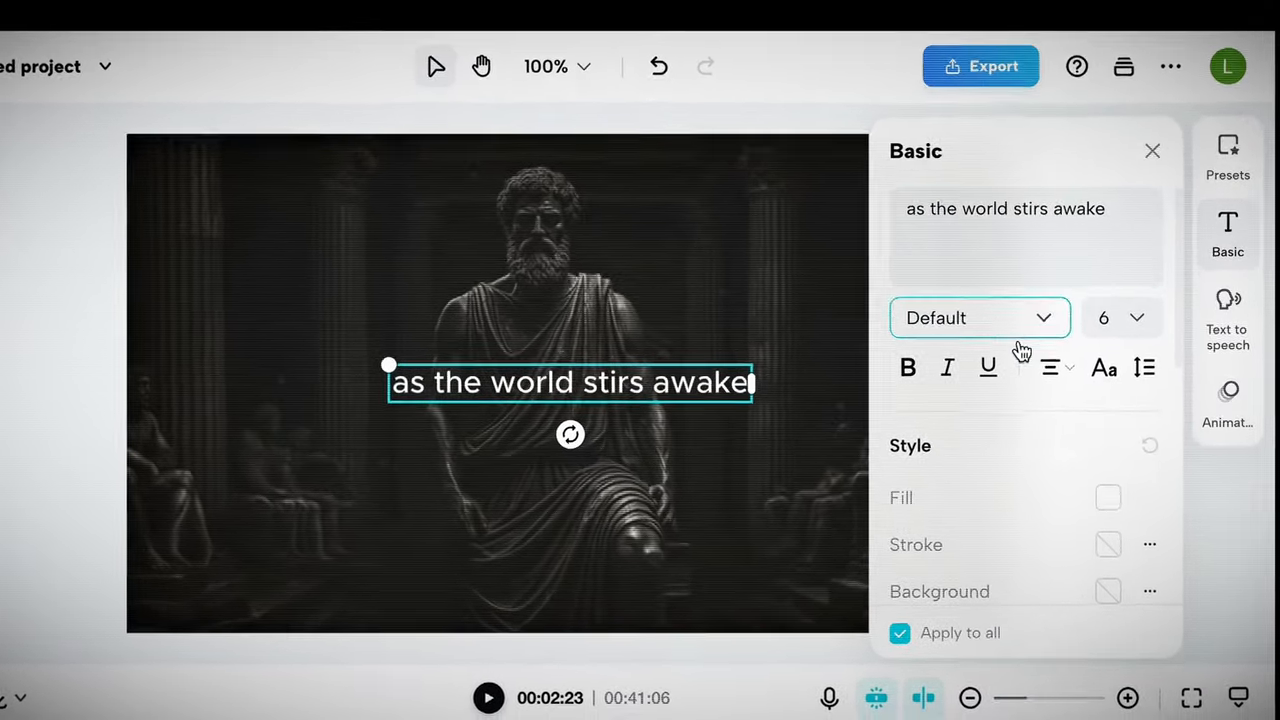
- Set all captions to the serif font with 78% opacity
{"action": "left_click", "coordinate": [980, 317]}
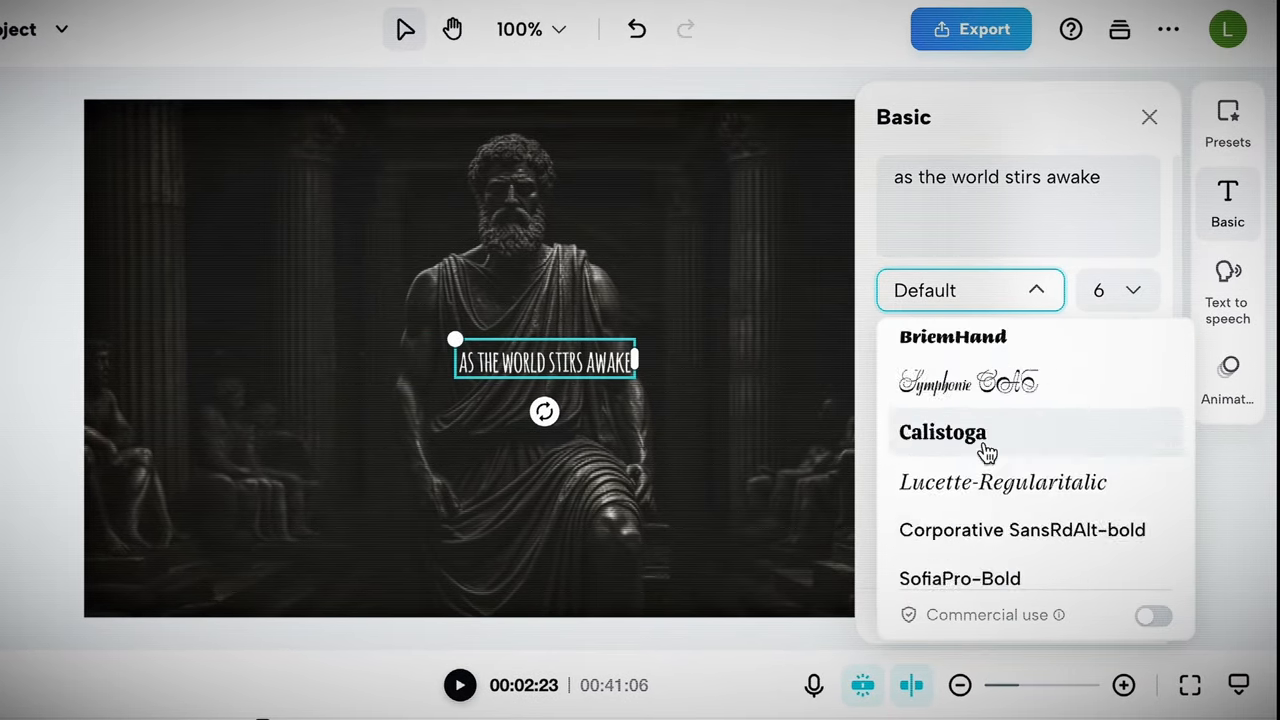
{"action": "scroll", "scroll_direction": "down", "scroll_amount": 3}
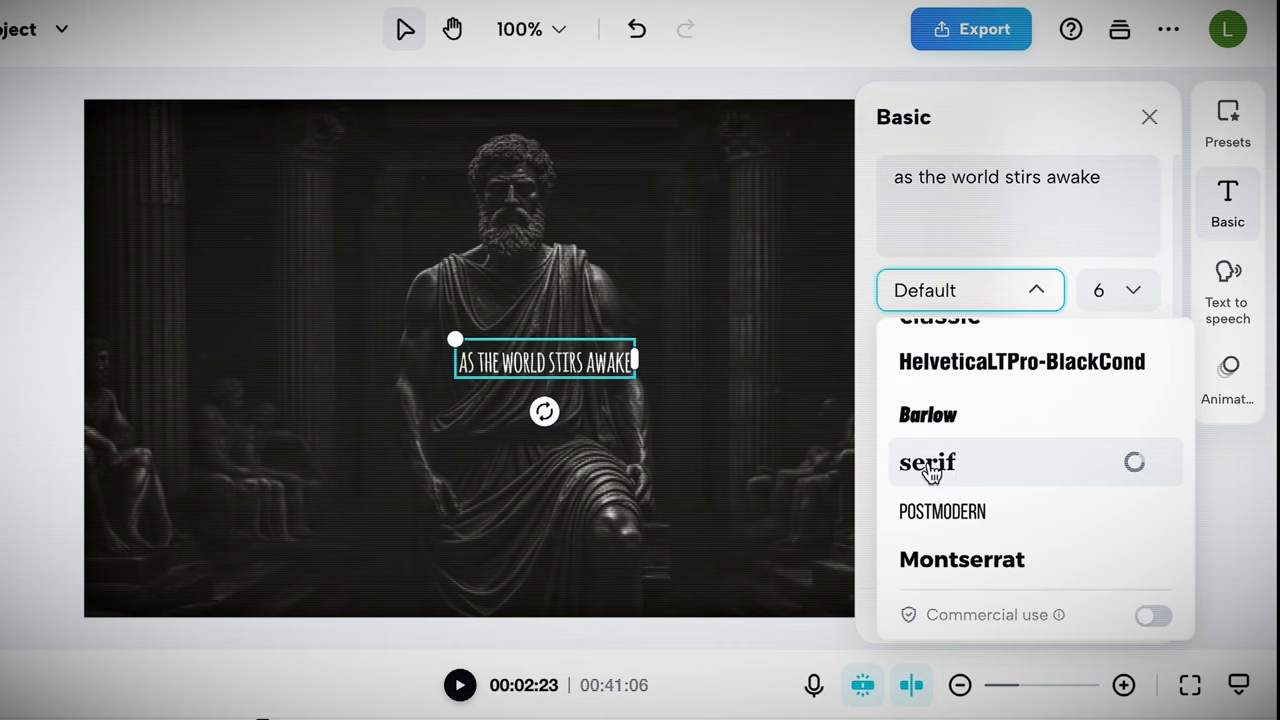
{"action": "left_click", "coordinate": [926, 462]}
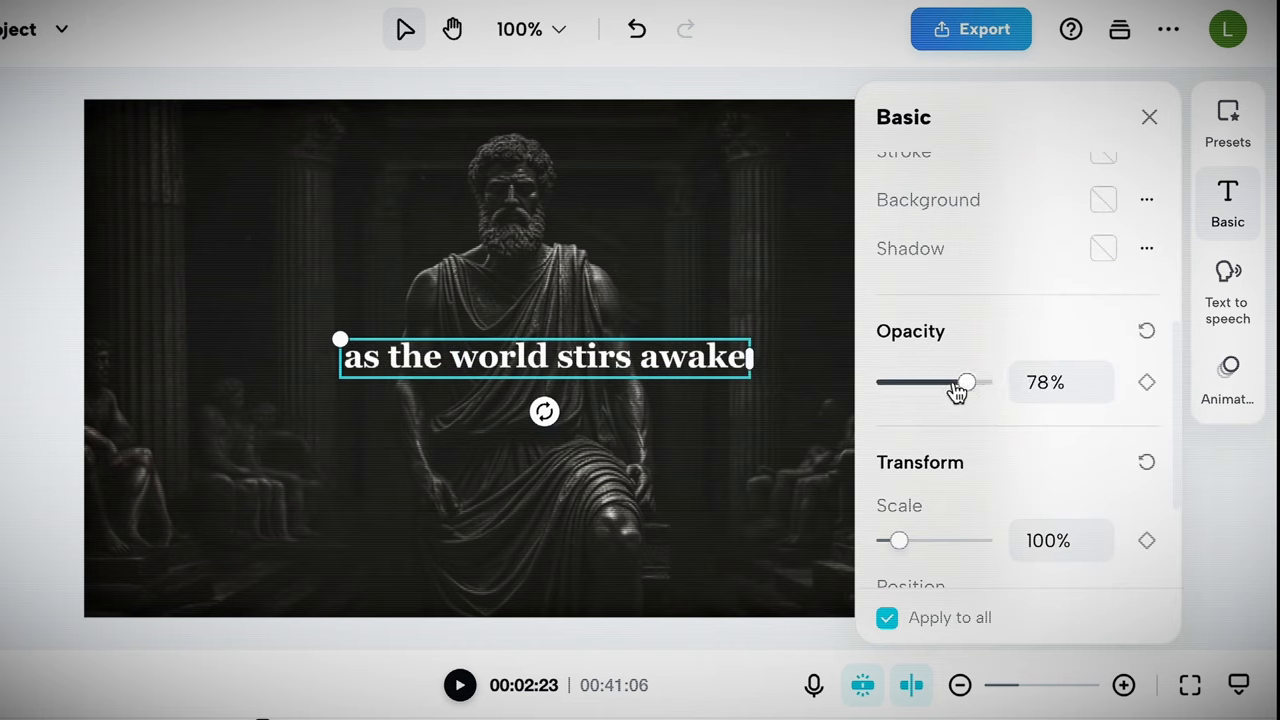
{"action": "left_click_drag", "start_coordinate": [965, 383], "coordinate": [952, 383]}
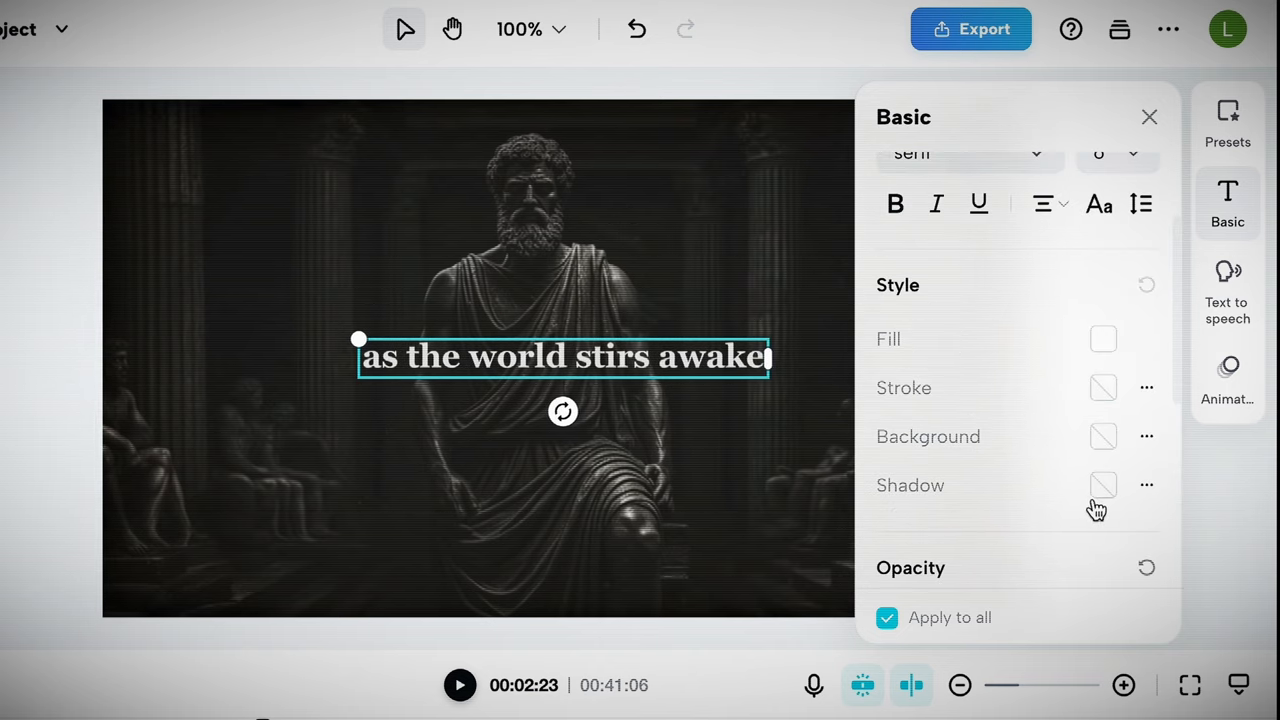
{"action": "left_click", "coordinate": [1103, 485]}
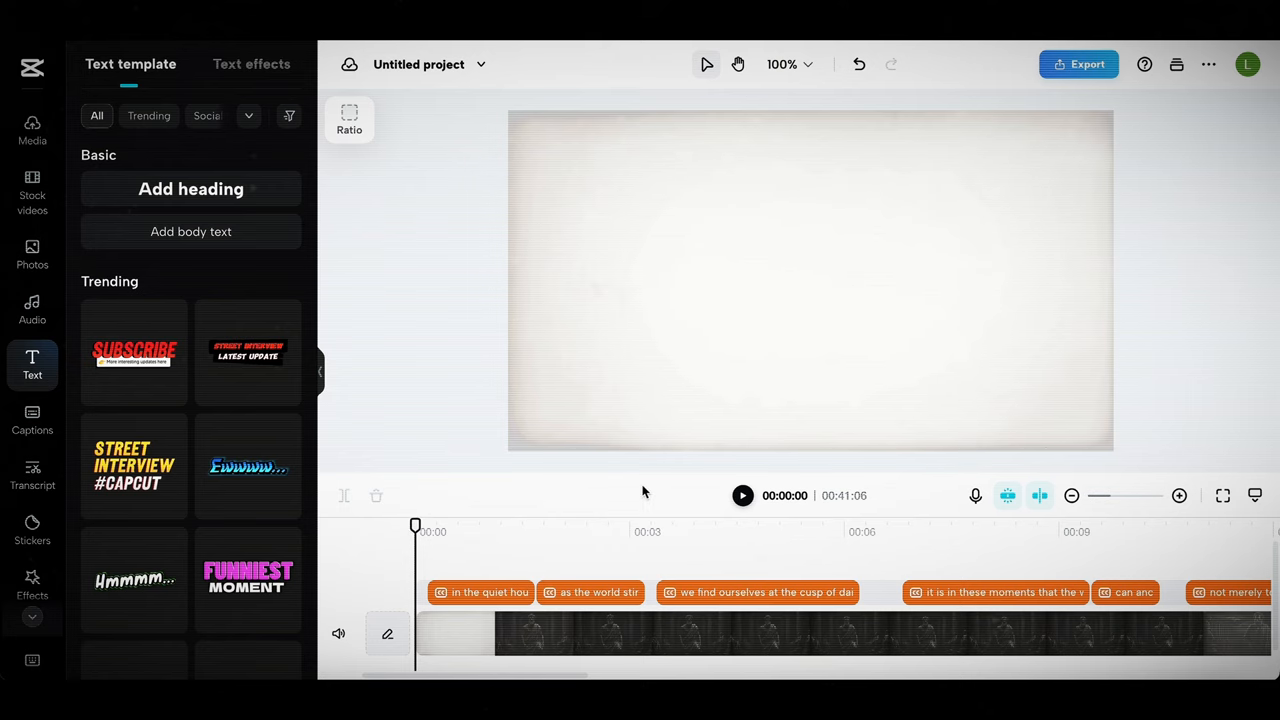
{"action": "left_click", "coordinate": [742, 495]}
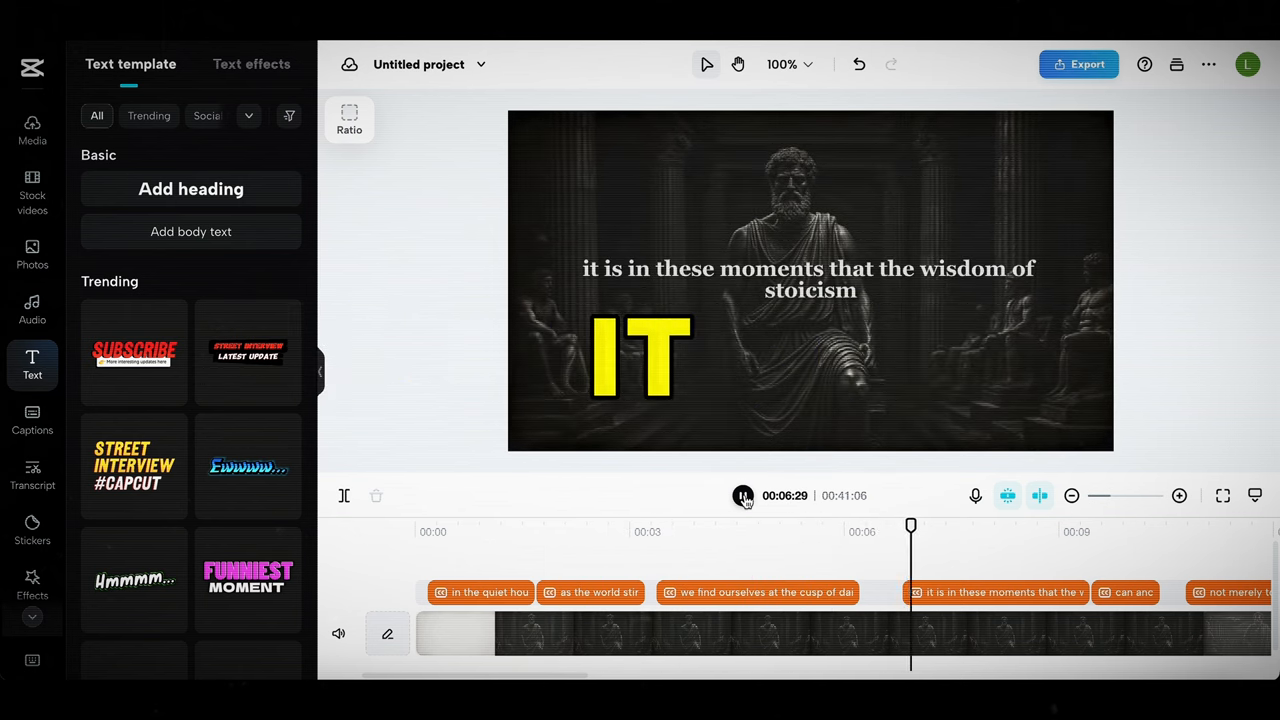
{"action": "left_click", "coordinate": [1079, 64]}
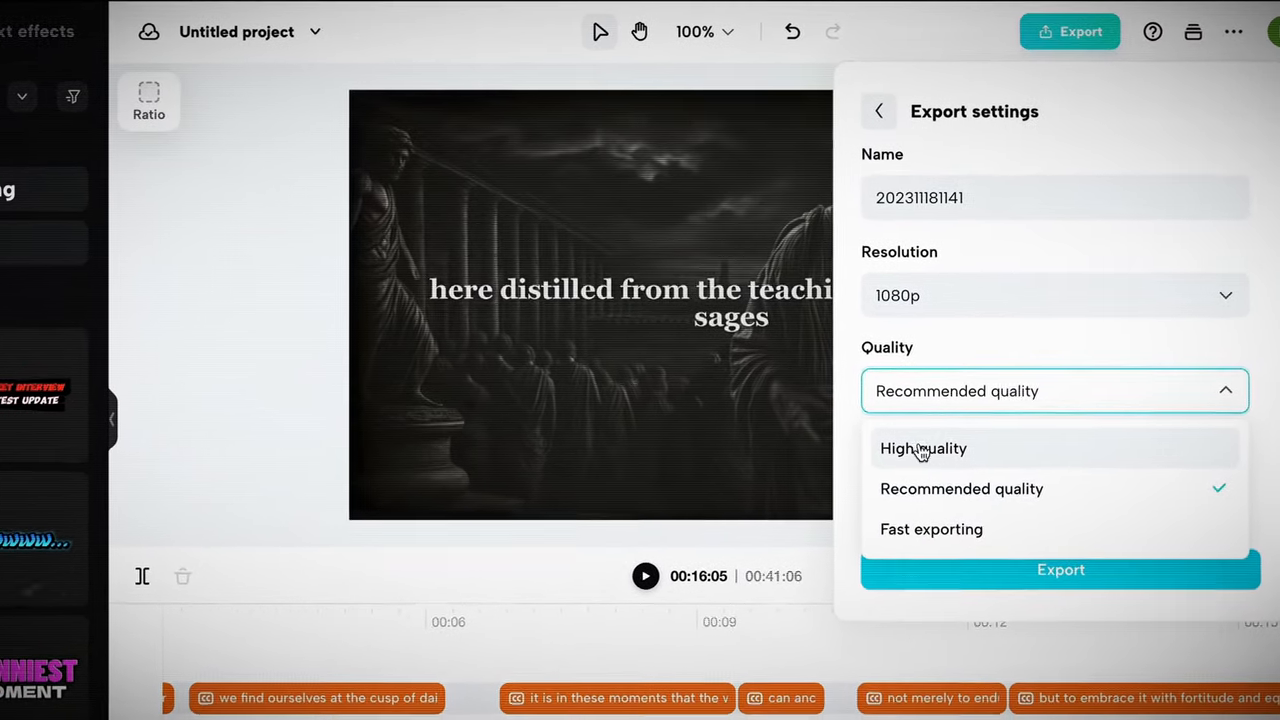
- Export the captioned video at 1080p in High quality and download the MP4
{"action": "left_click", "coordinate": [1060, 569]}
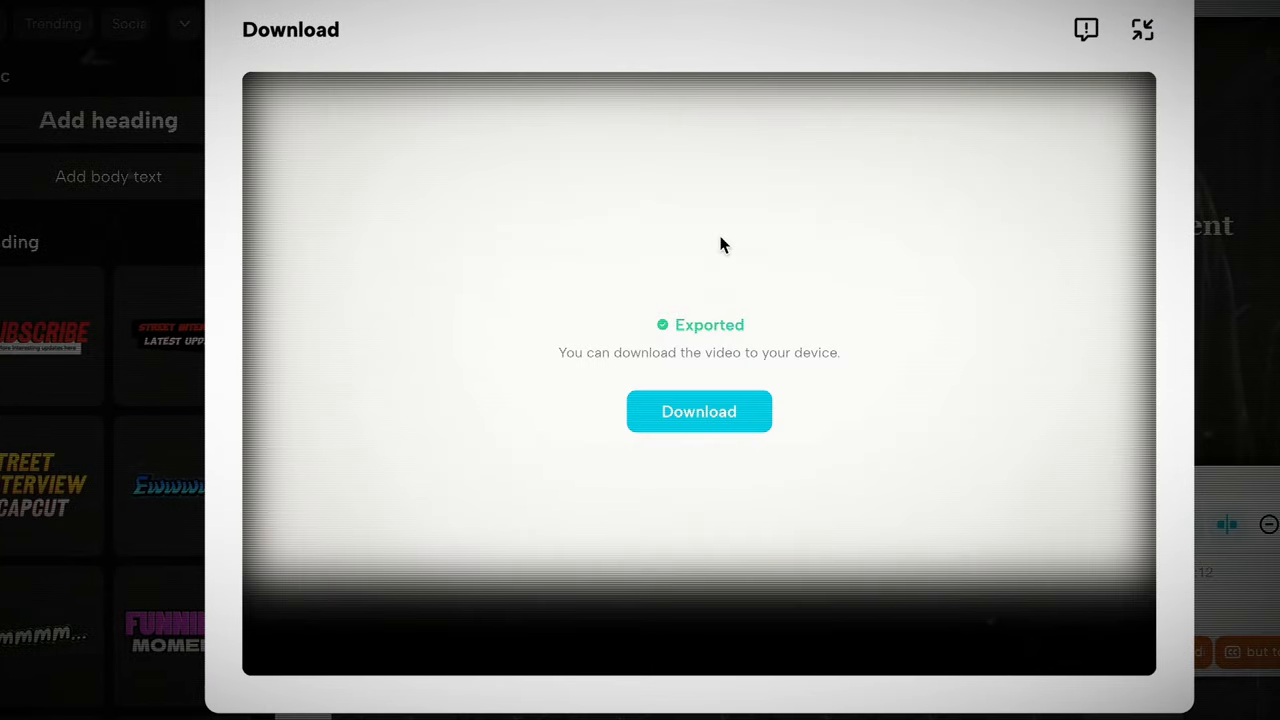
{"action": "left_click", "coordinate": [699, 411]}
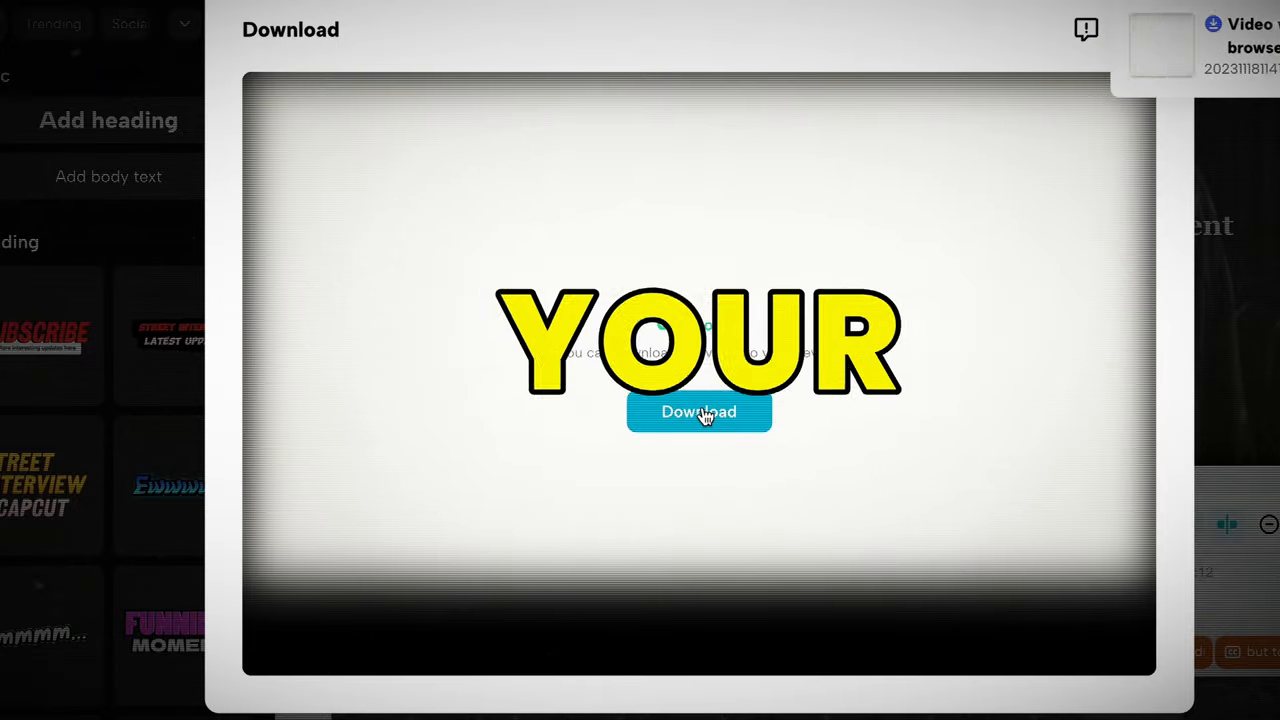
{"action": "left_click", "coordinate": [698, 411]}
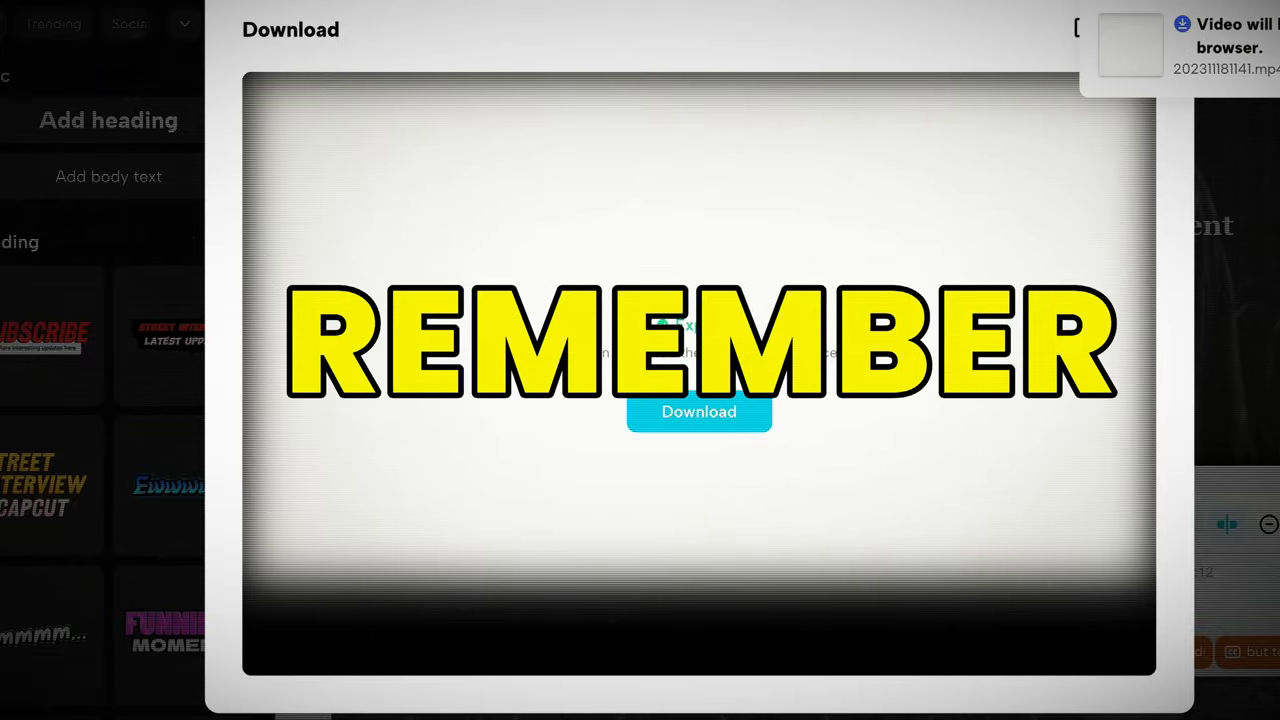